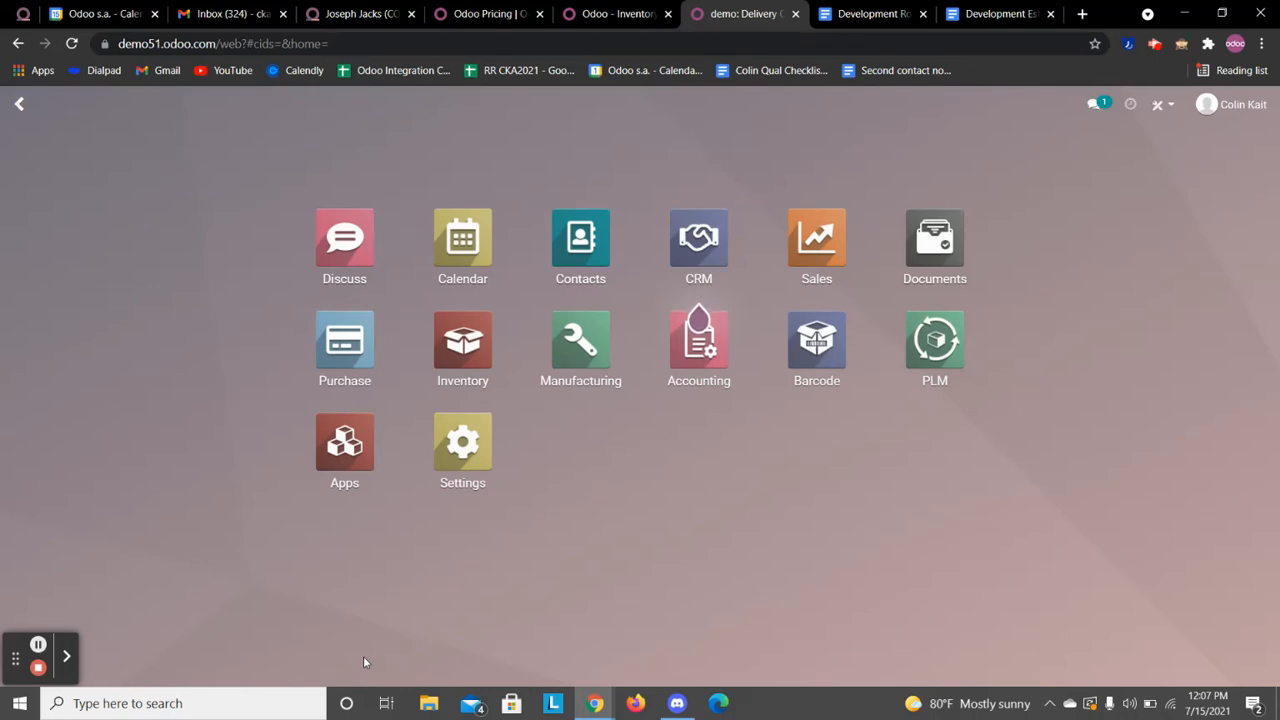
mouse_move(588, 572)
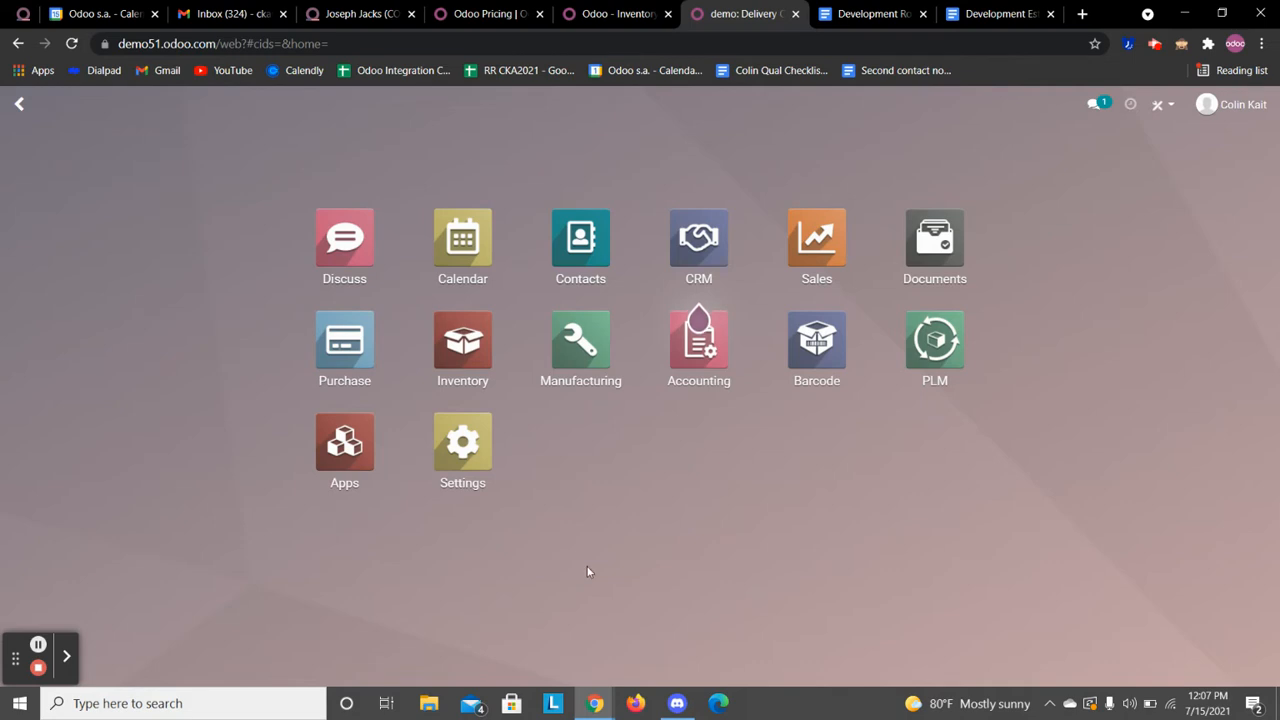
mouse_move(800, 280)
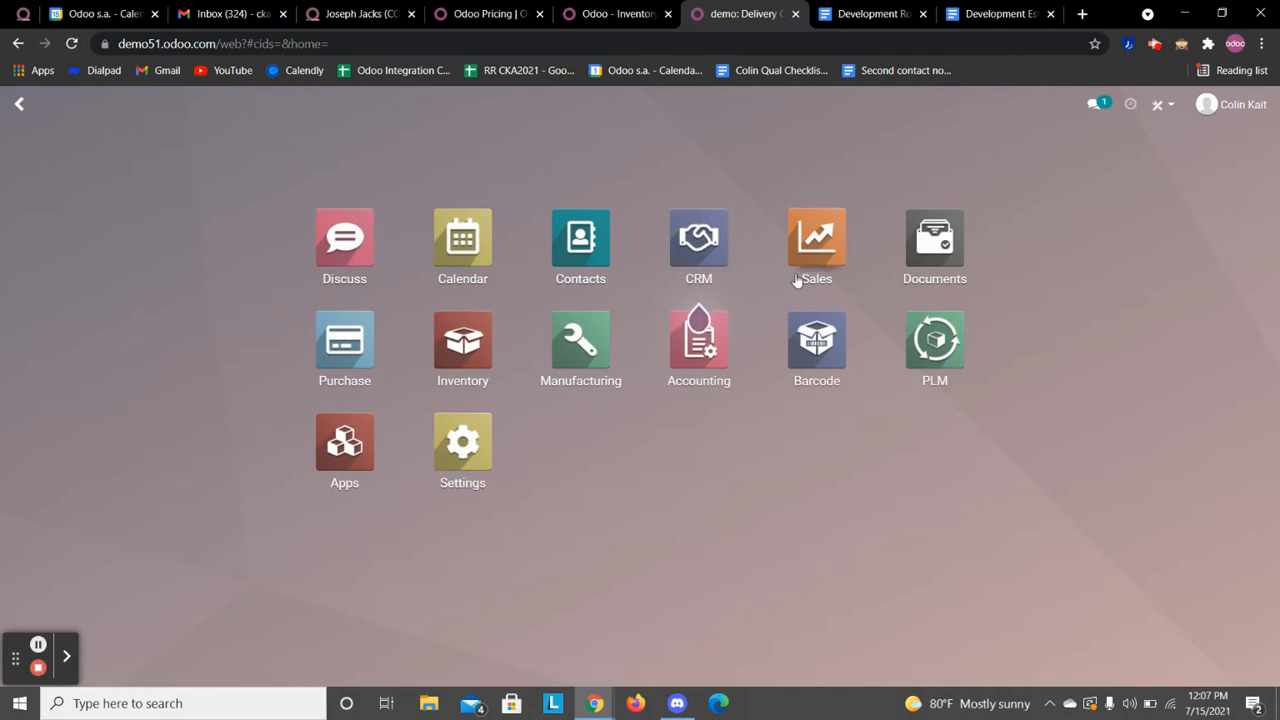
Open the Sales app to list quotations S00001–S00003 confirmed as sales orders.
click(816, 238)
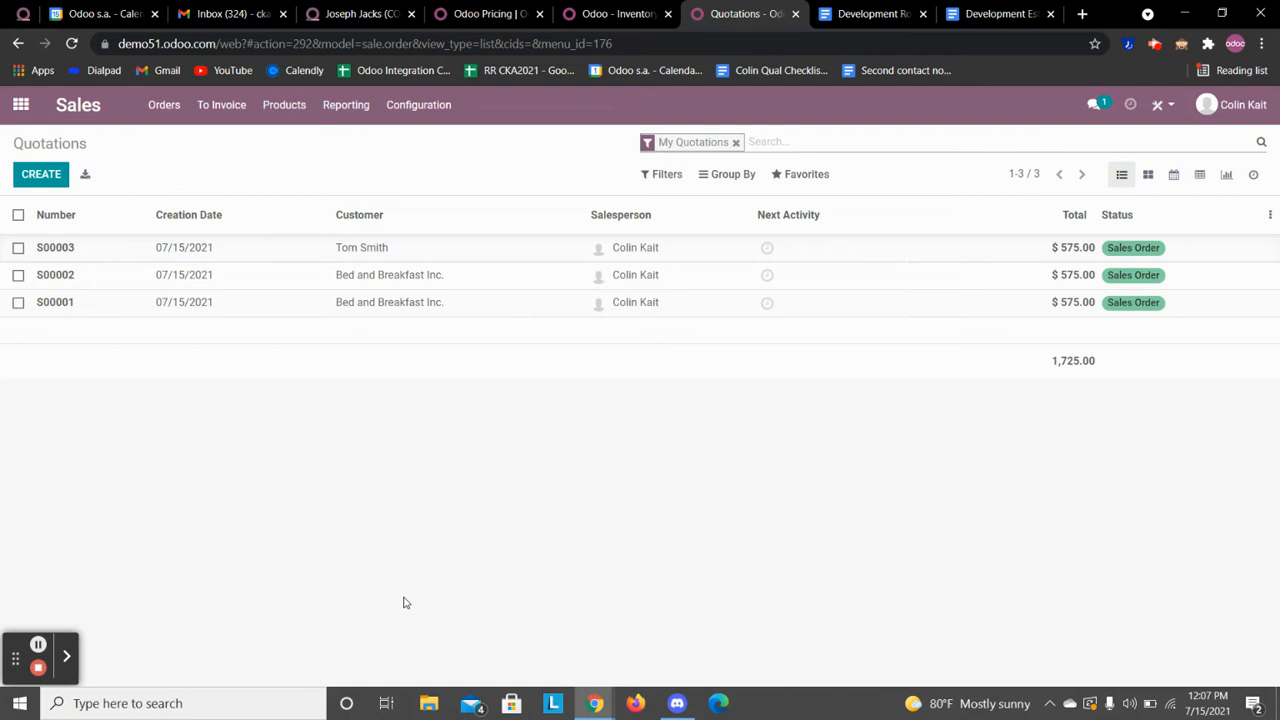
mouse_move(12, 128)
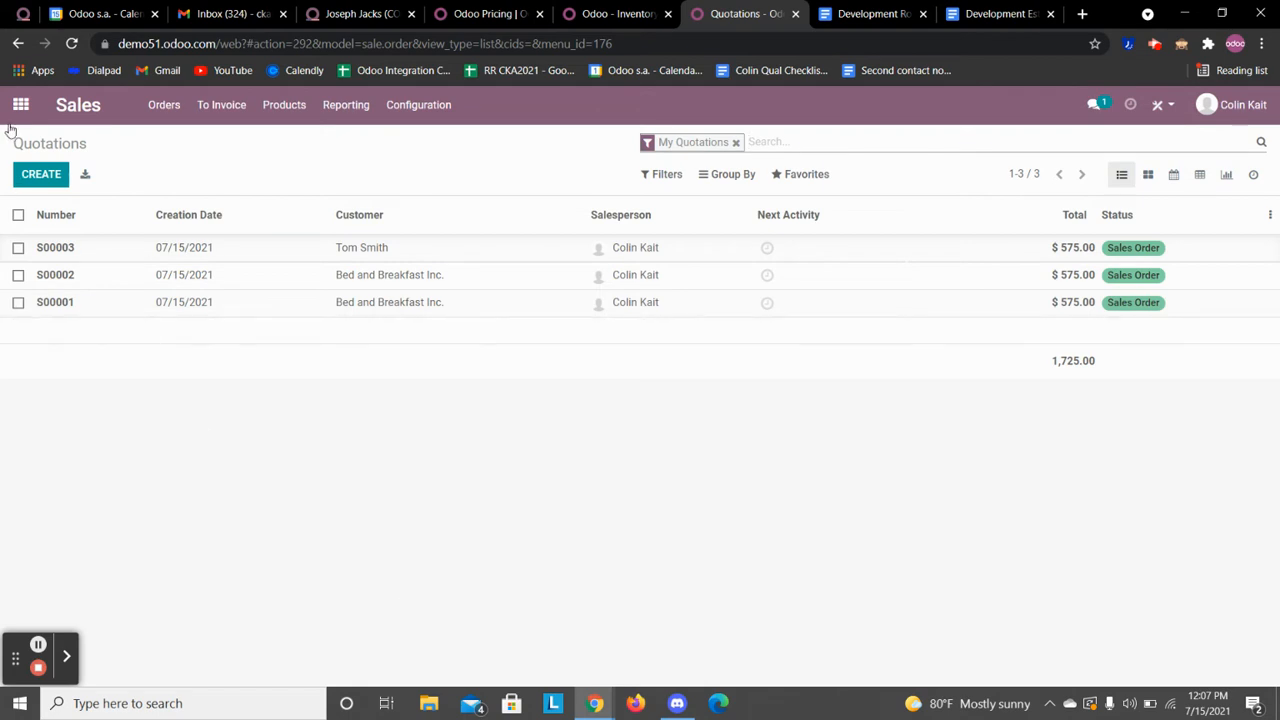
Switch to Inventory and list the delivery orders waiting to be processed.
click(24, 104)
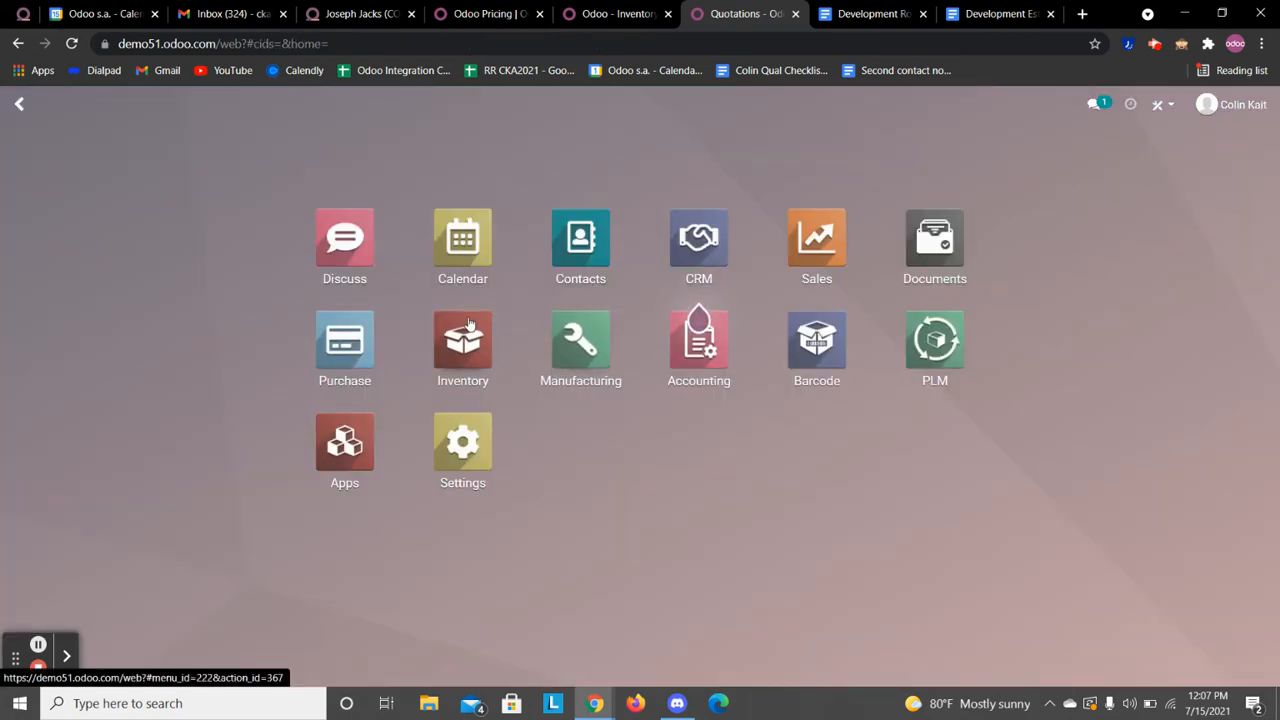
click(462, 338)
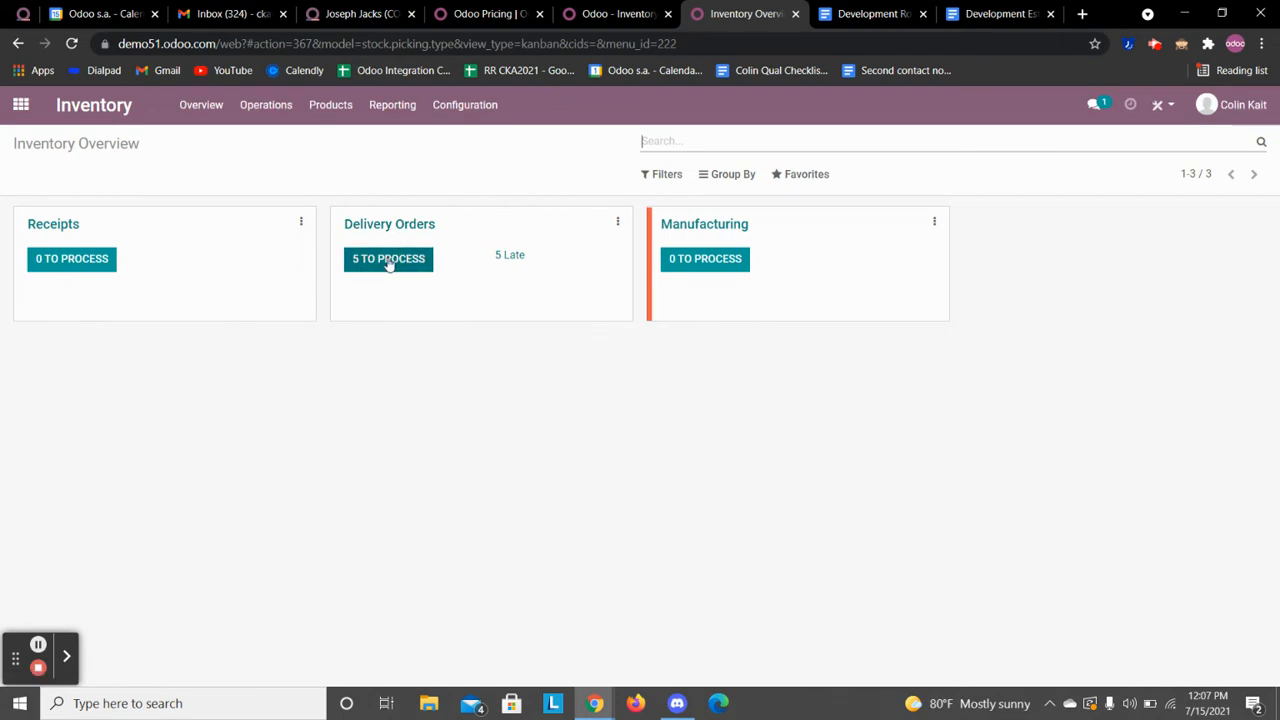
click(388, 260)
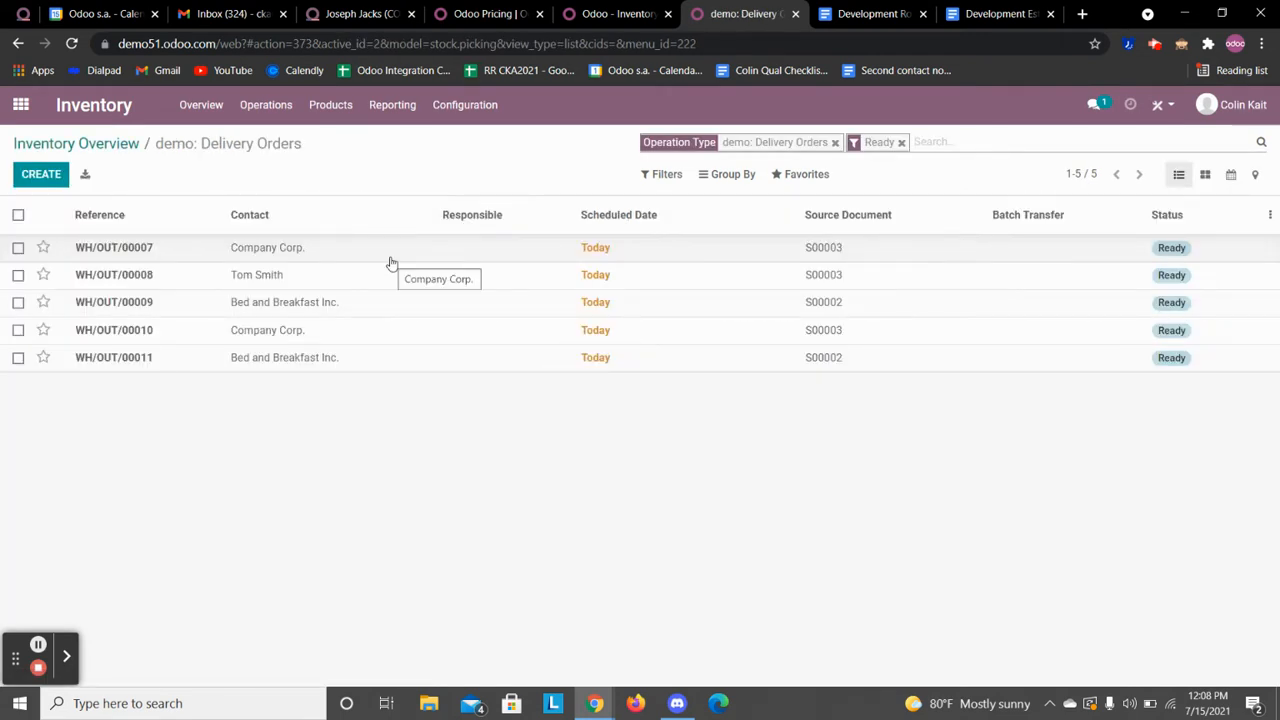
mouse_move(708, 378)
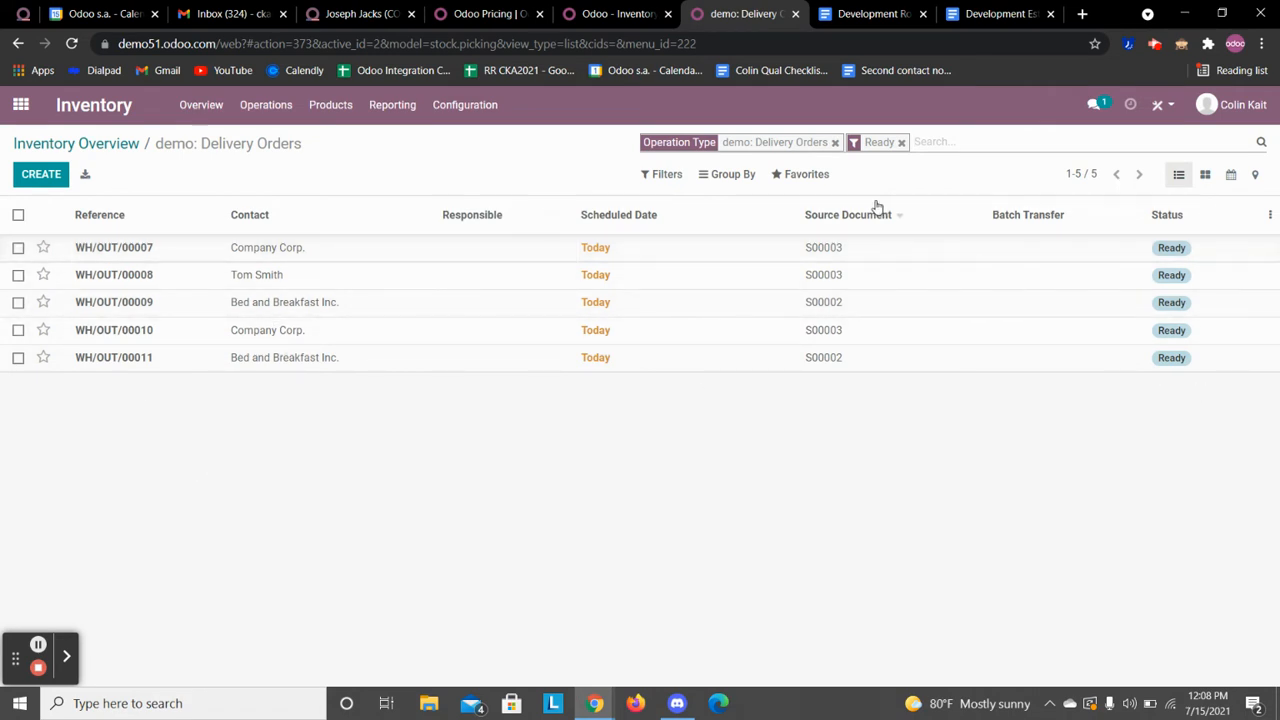
Filter to Ready delivery orders only and group them by scheduled day.
click(900, 142)
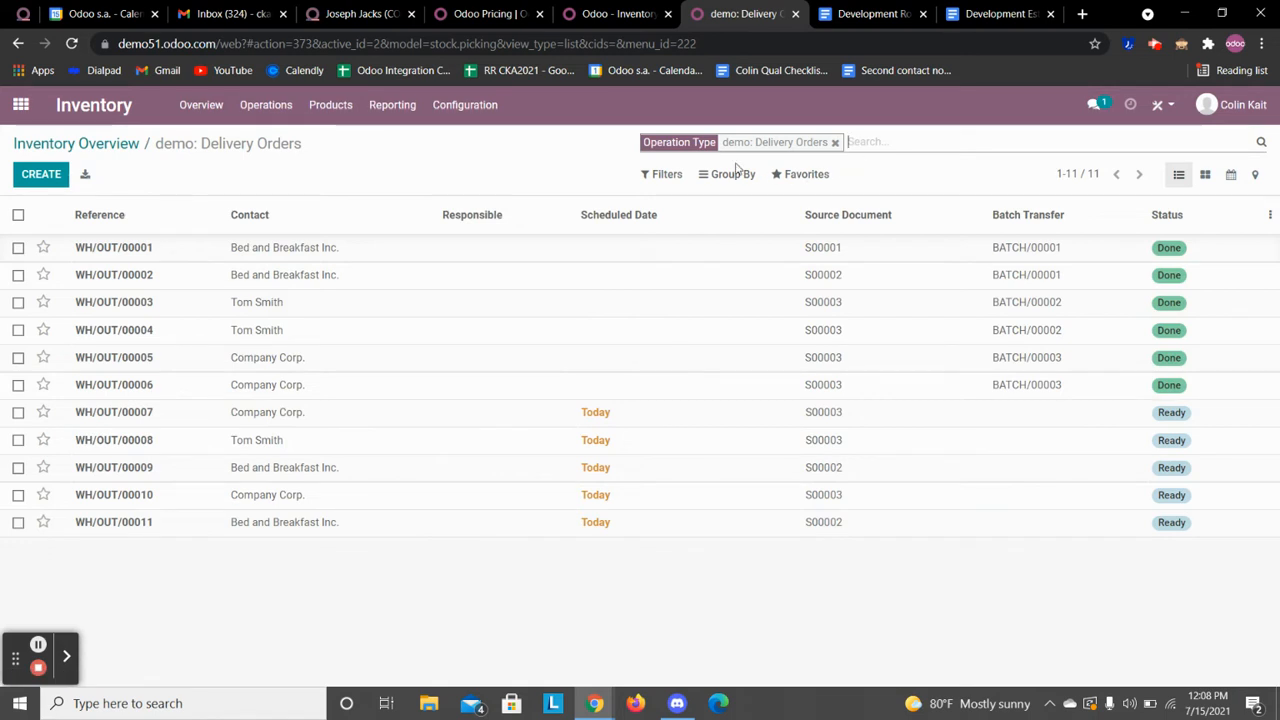
mouse_move(656, 174)
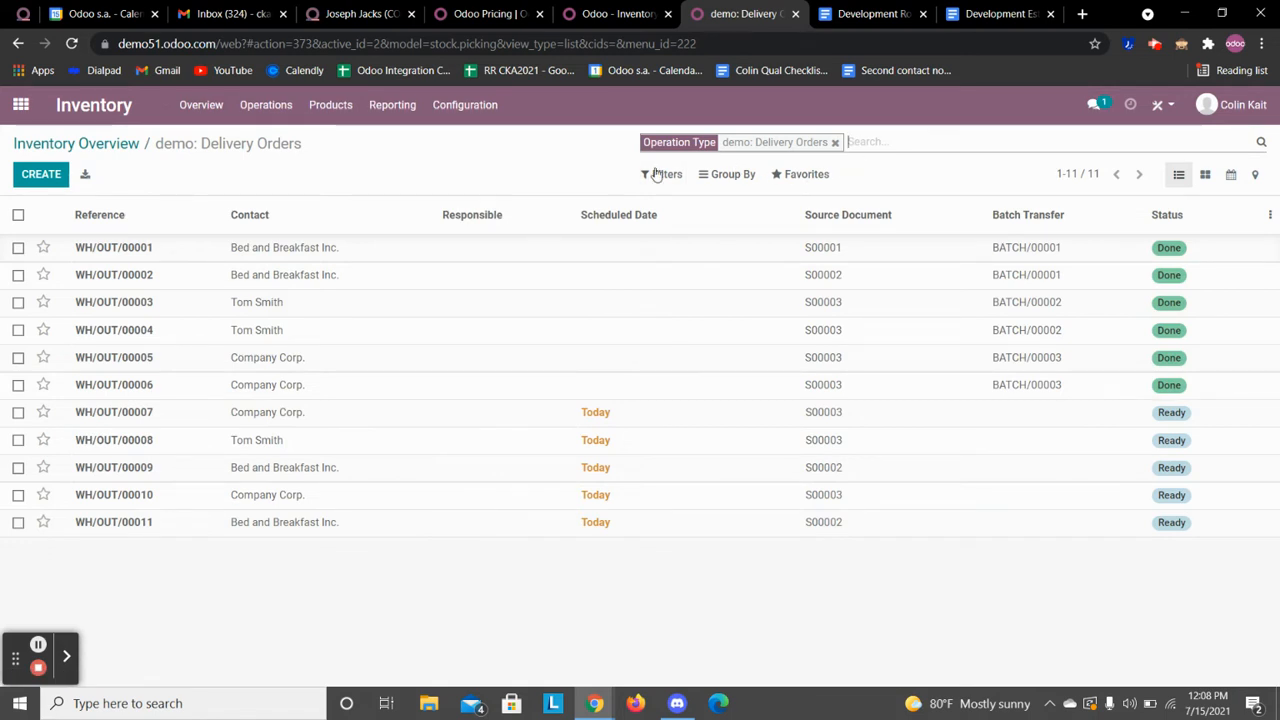
click(664, 174)
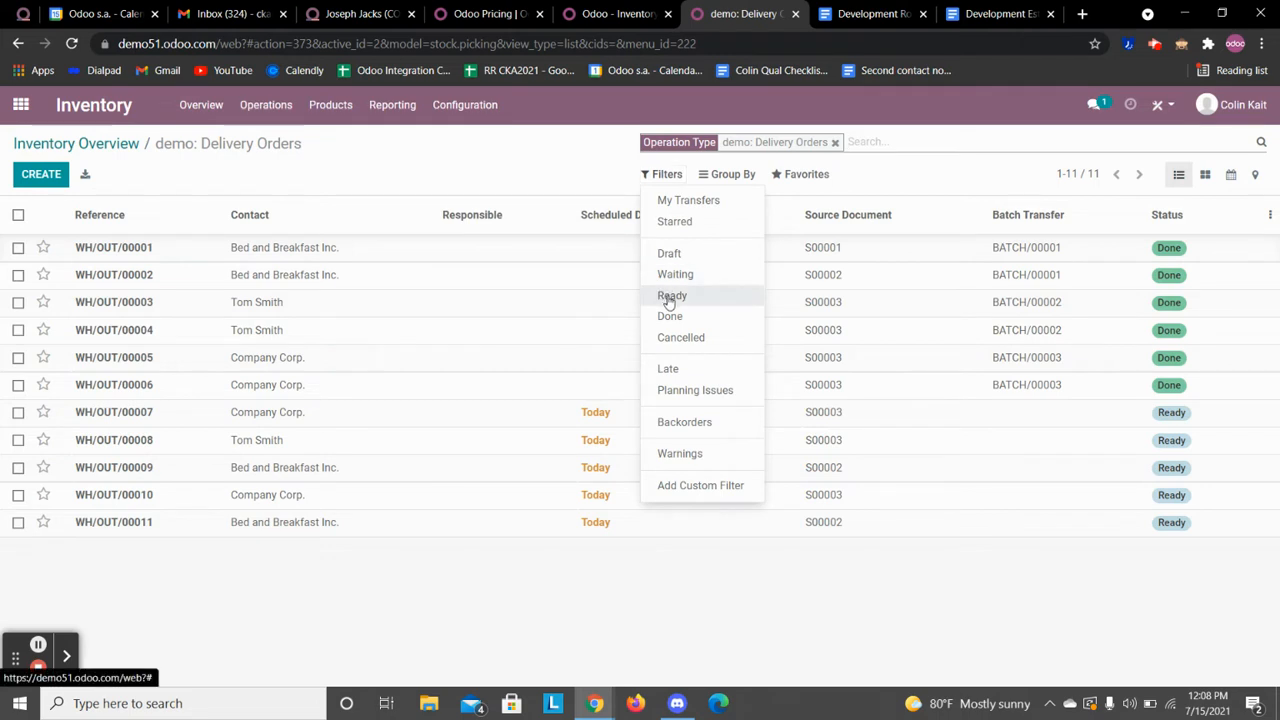
click(672, 296)
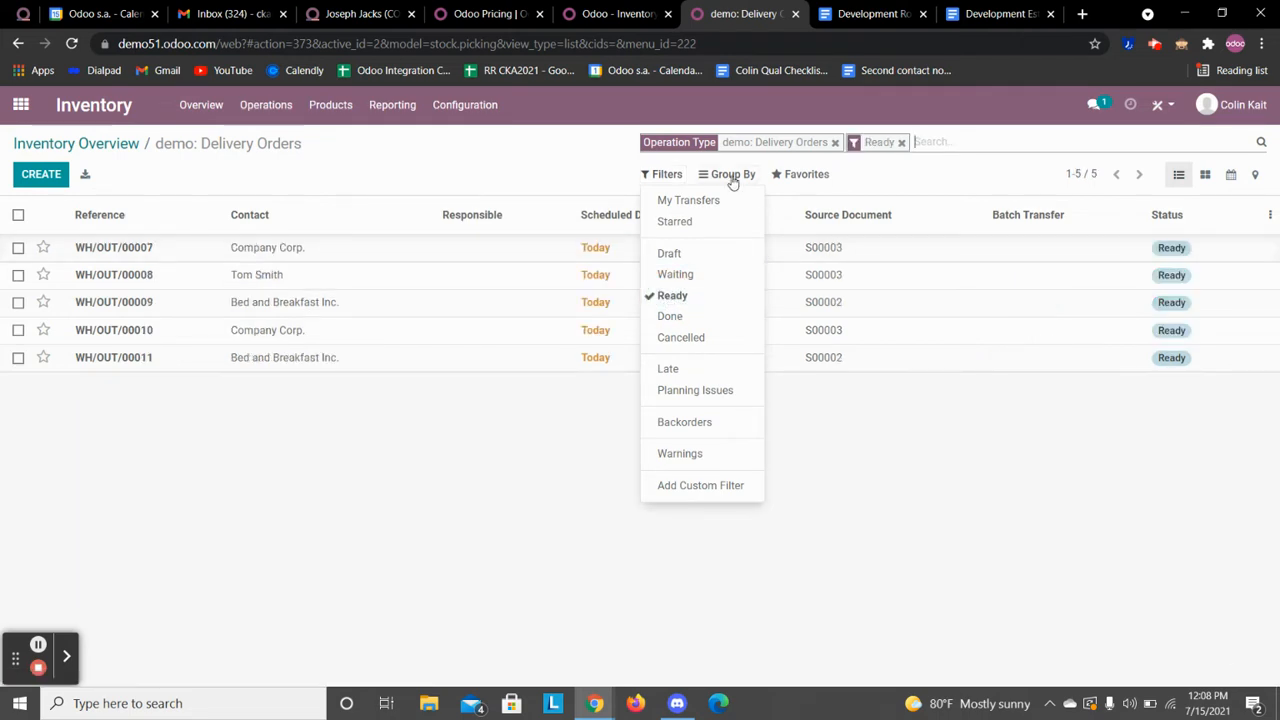
click(732, 174)
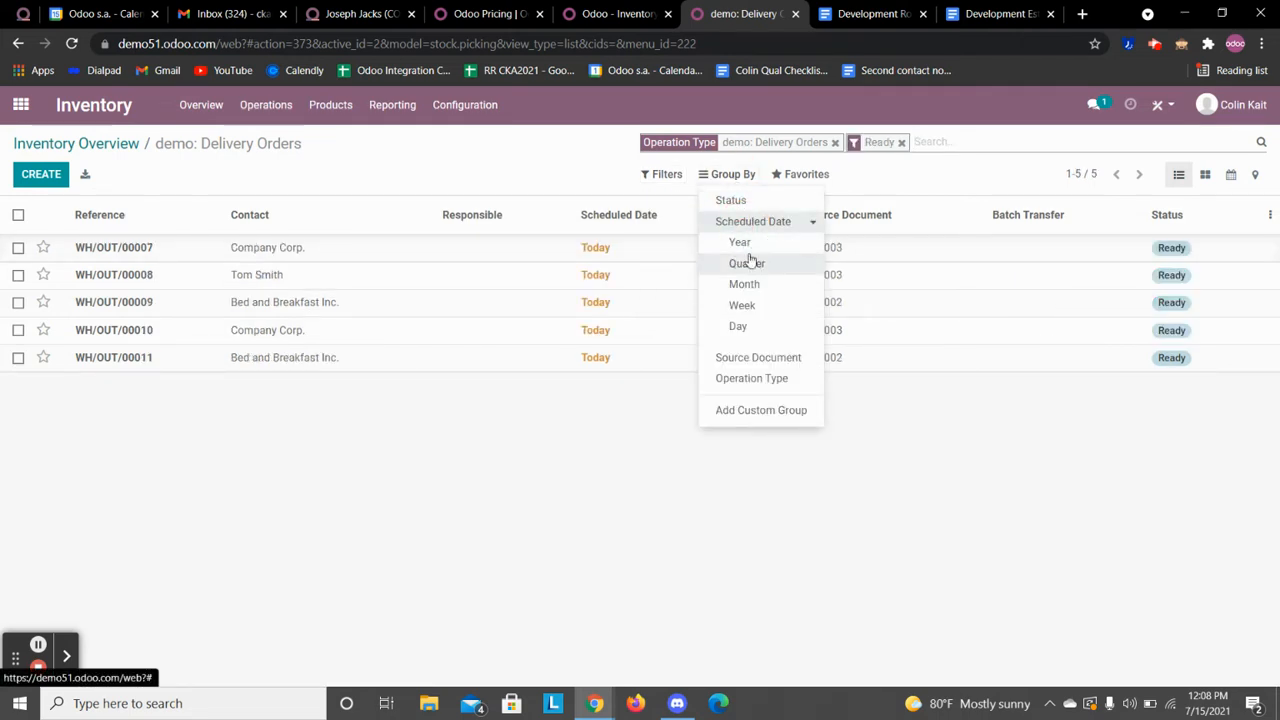
click(736, 326)
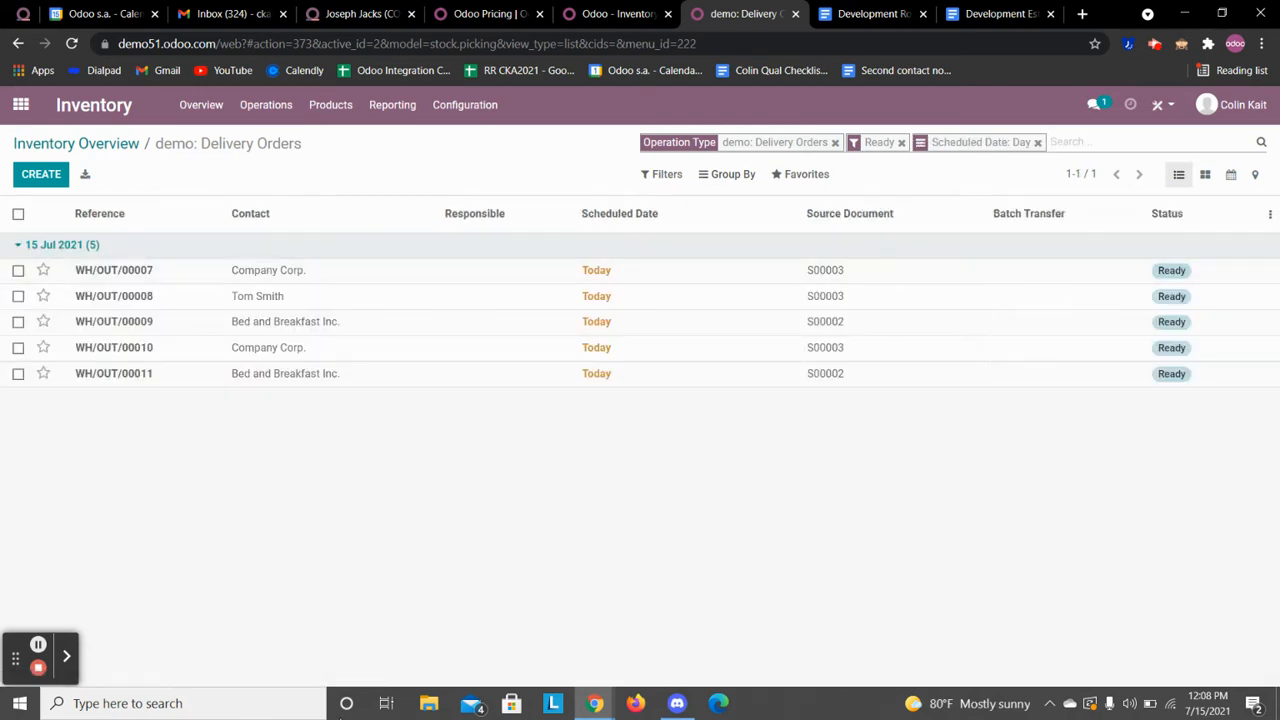
mouse_move(348, 704)
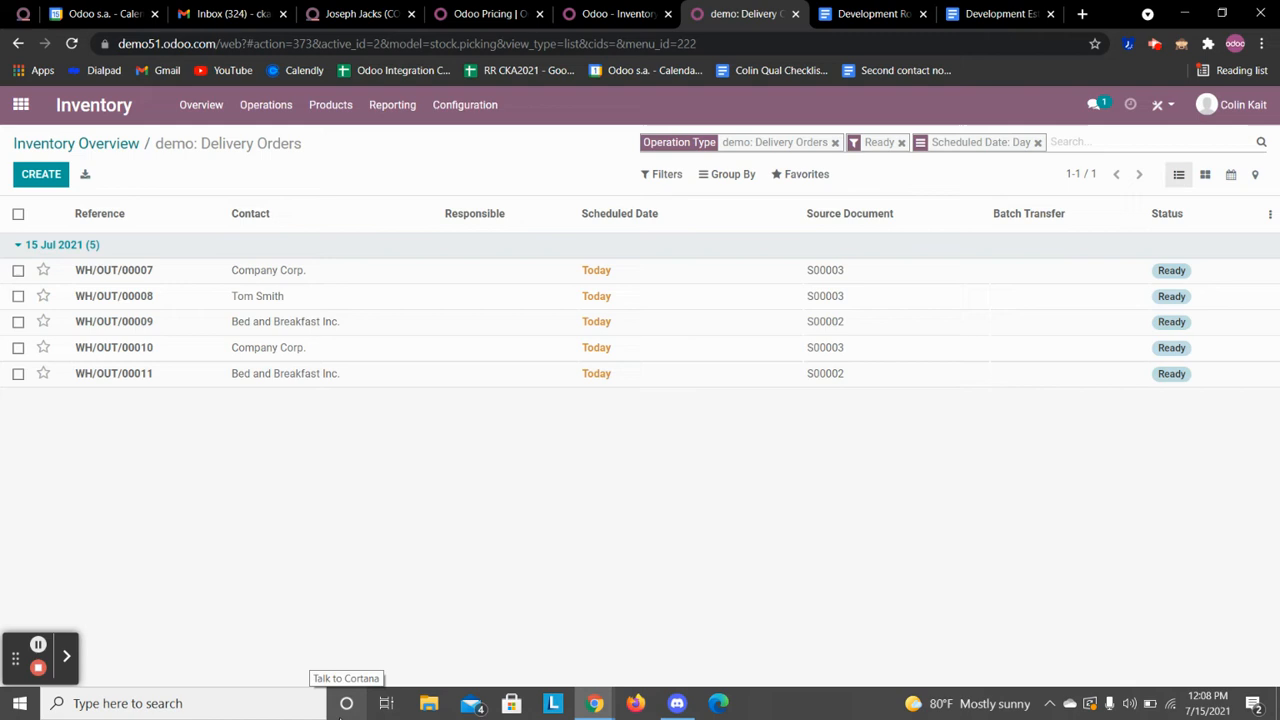
mouse_move(284, 290)
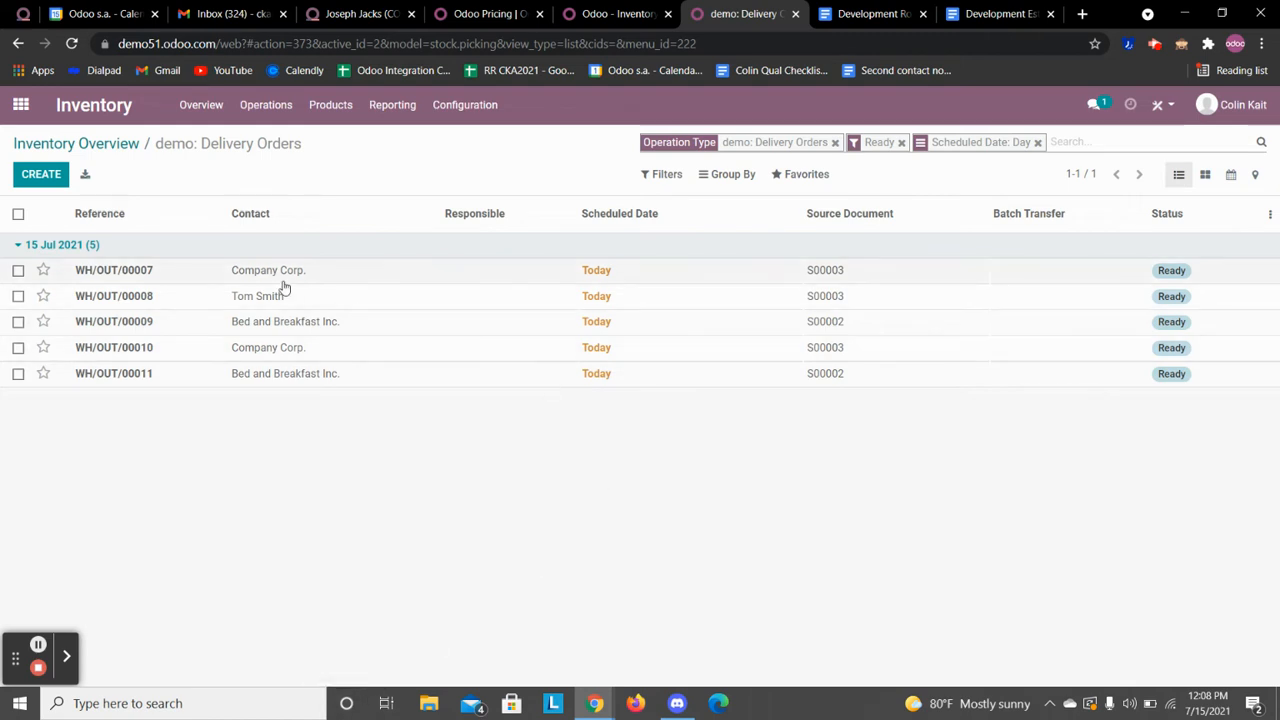
Add delivery orders WH/OUT/00007 and WH/OUT/00010 to a new batch transfer.
click(20, 270)
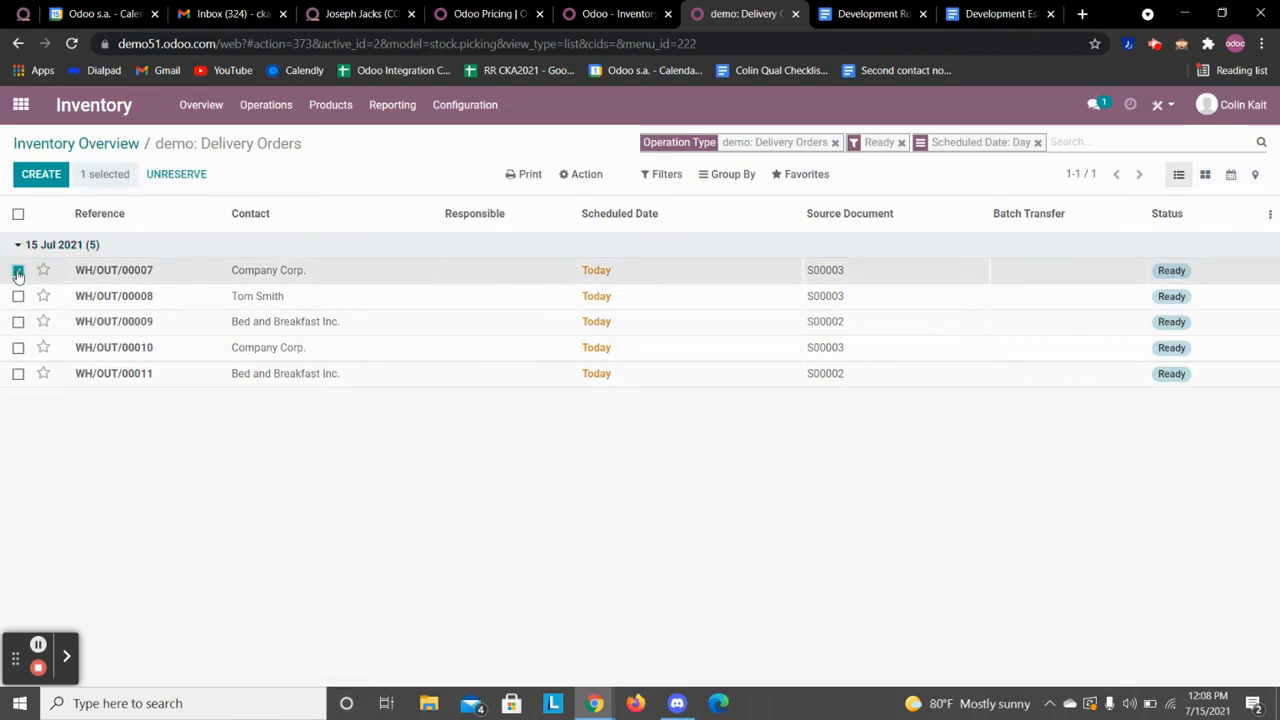
click(18, 348)
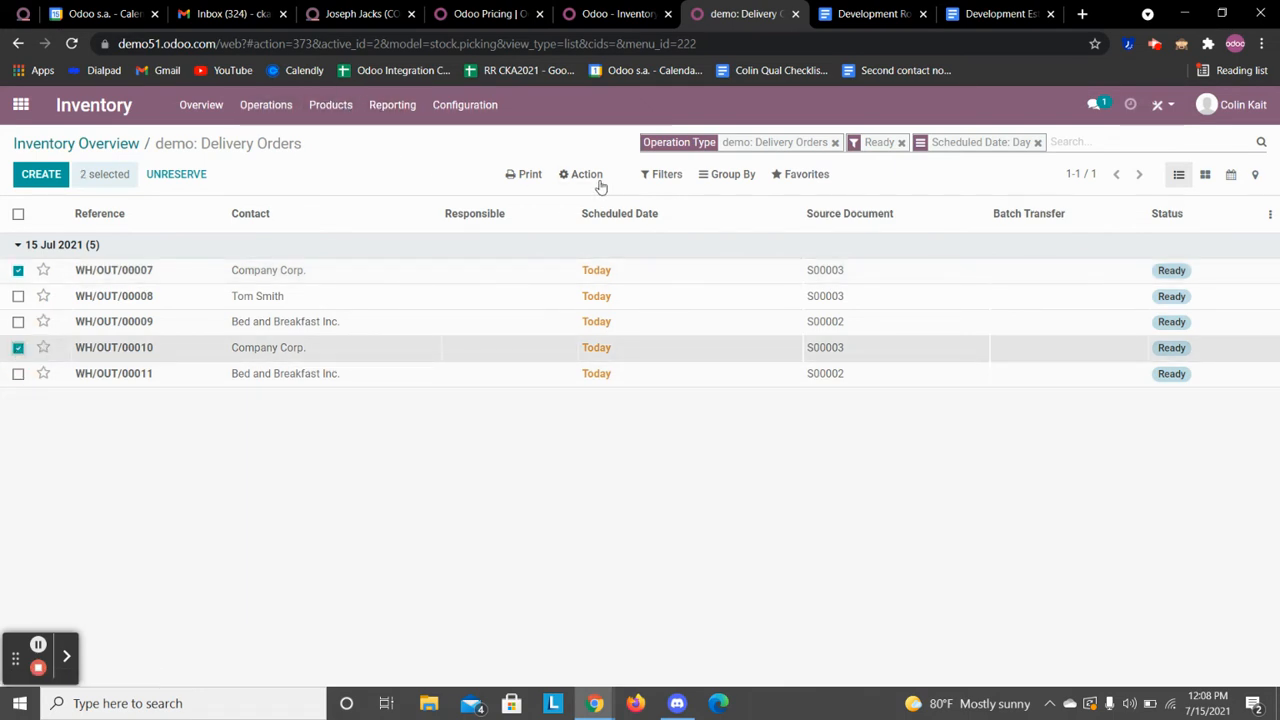
click(582, 174)
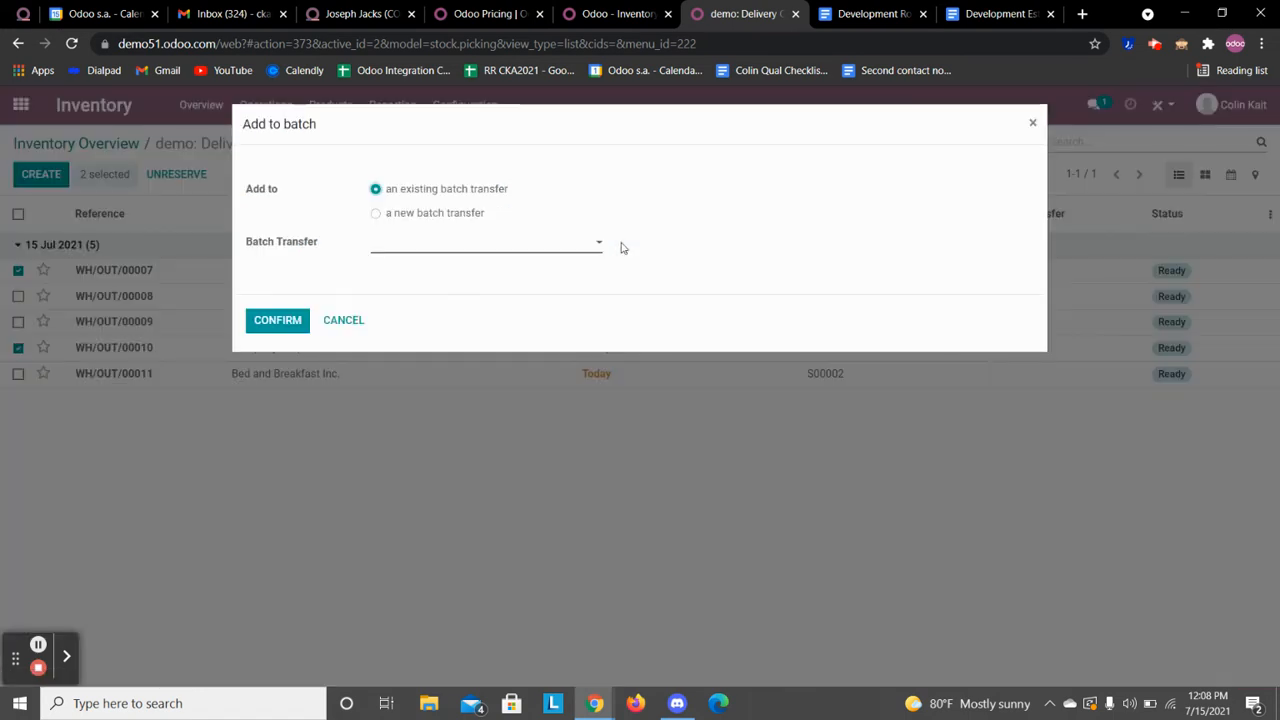
click(376, 212)
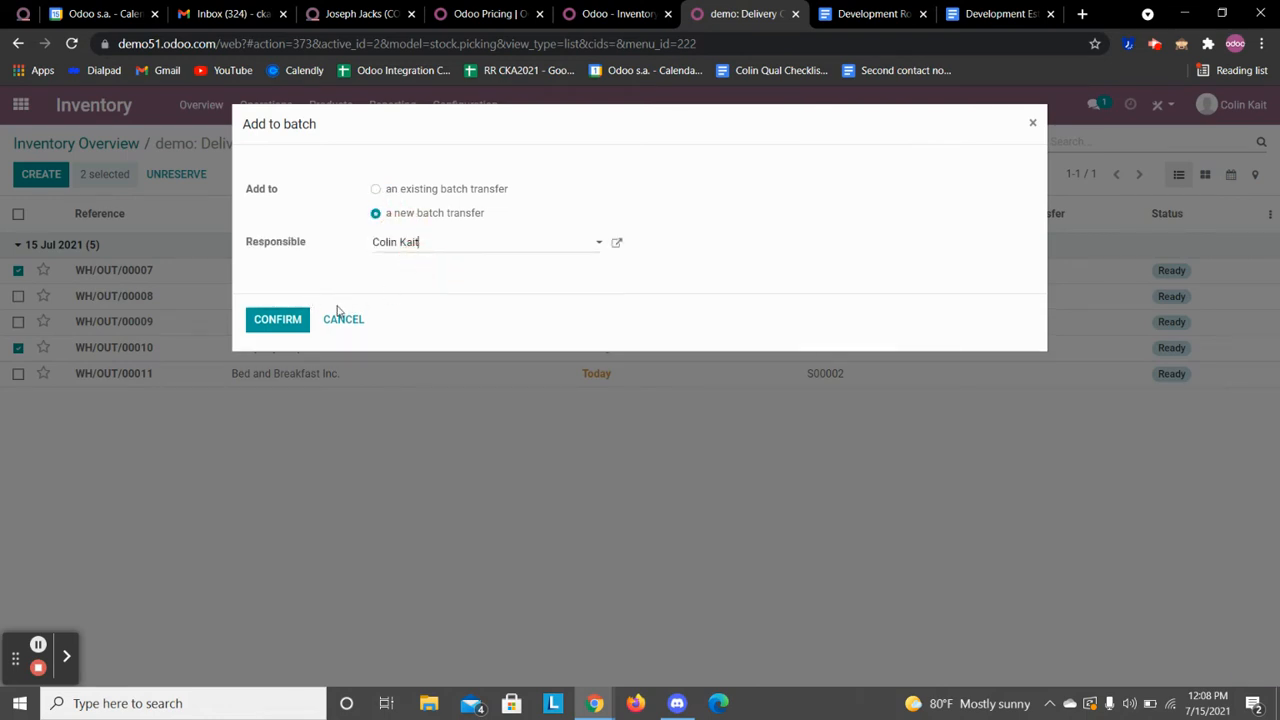
click(276, 318)
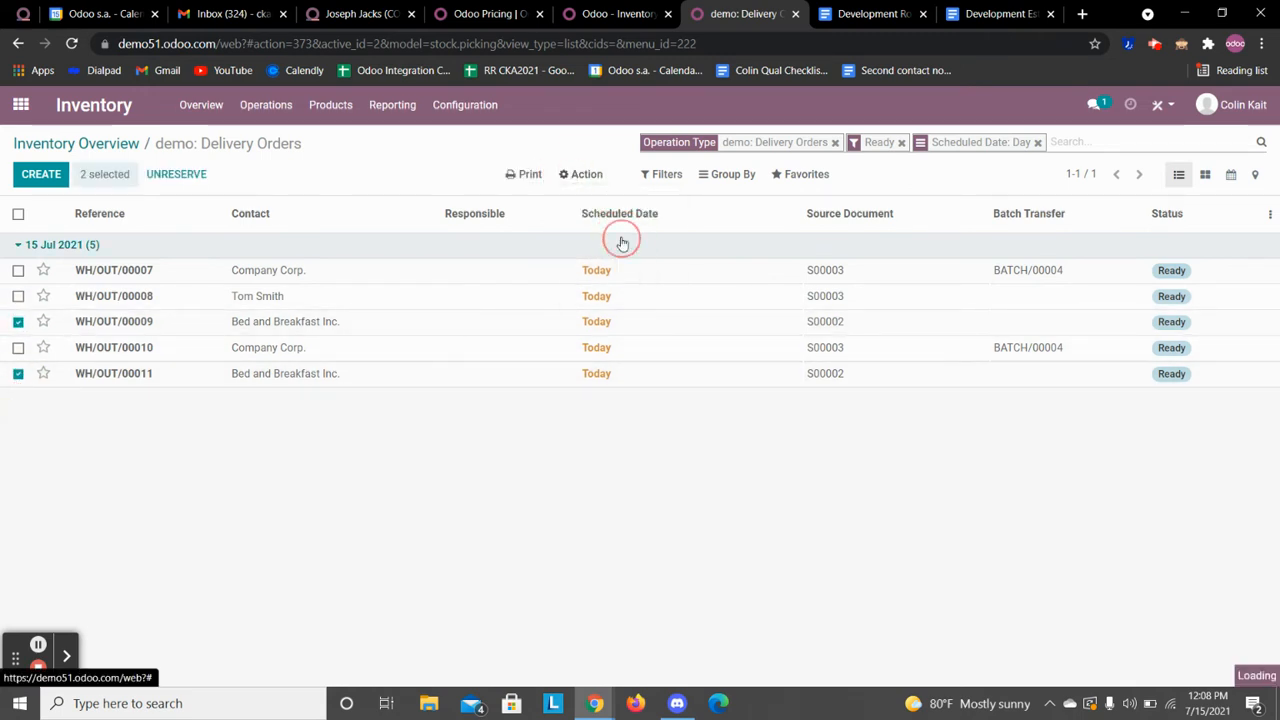
Add the other two orders to a batch and assign its responsible person.
click(580, 174)
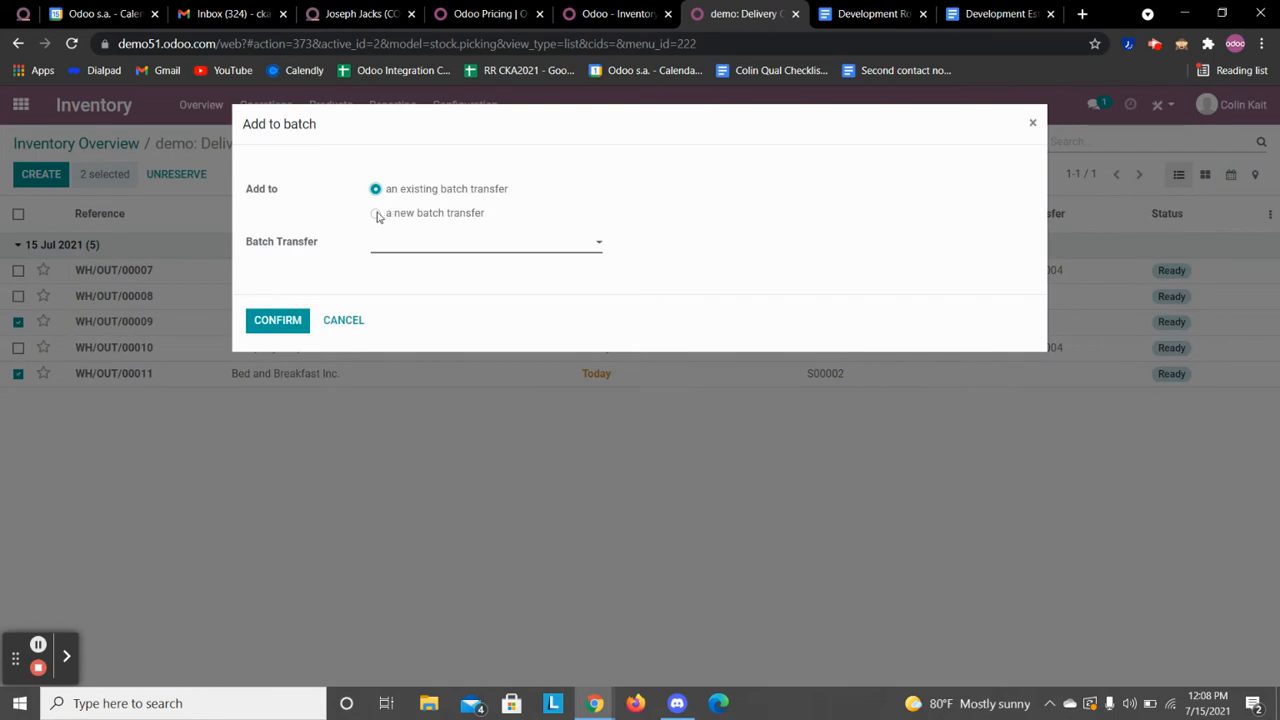
click(376, 212)
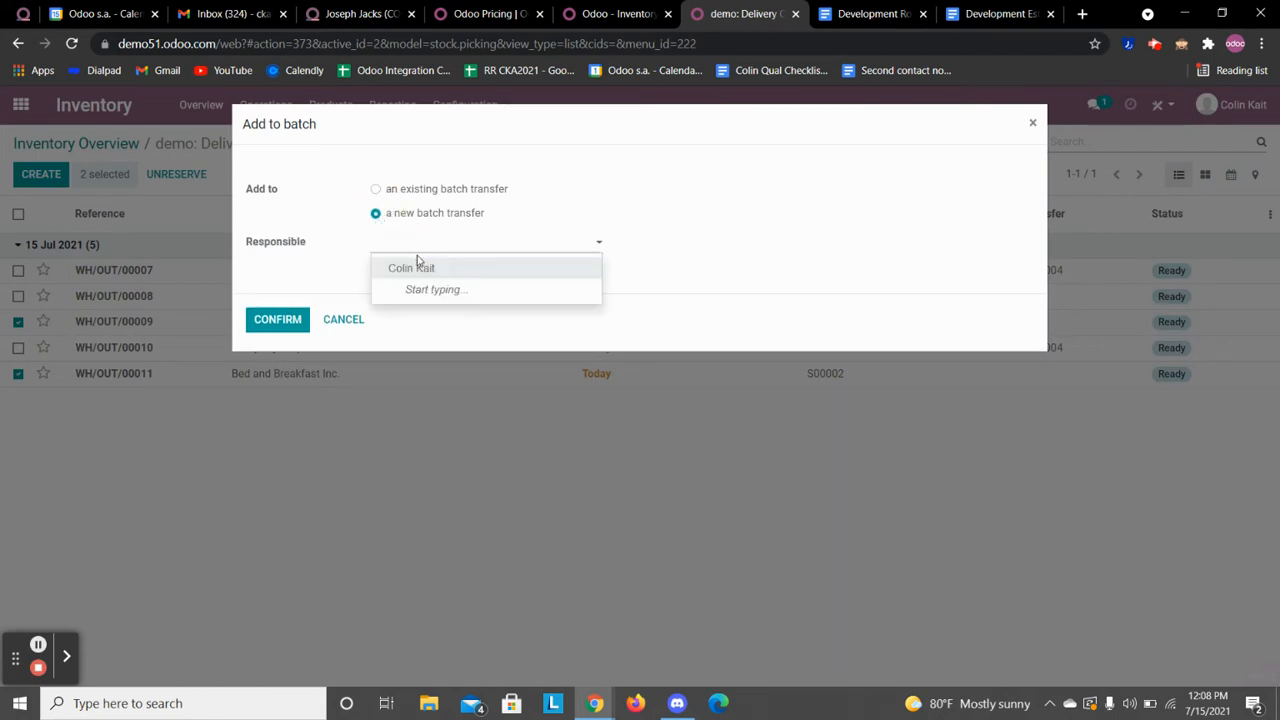
click(276, 320)
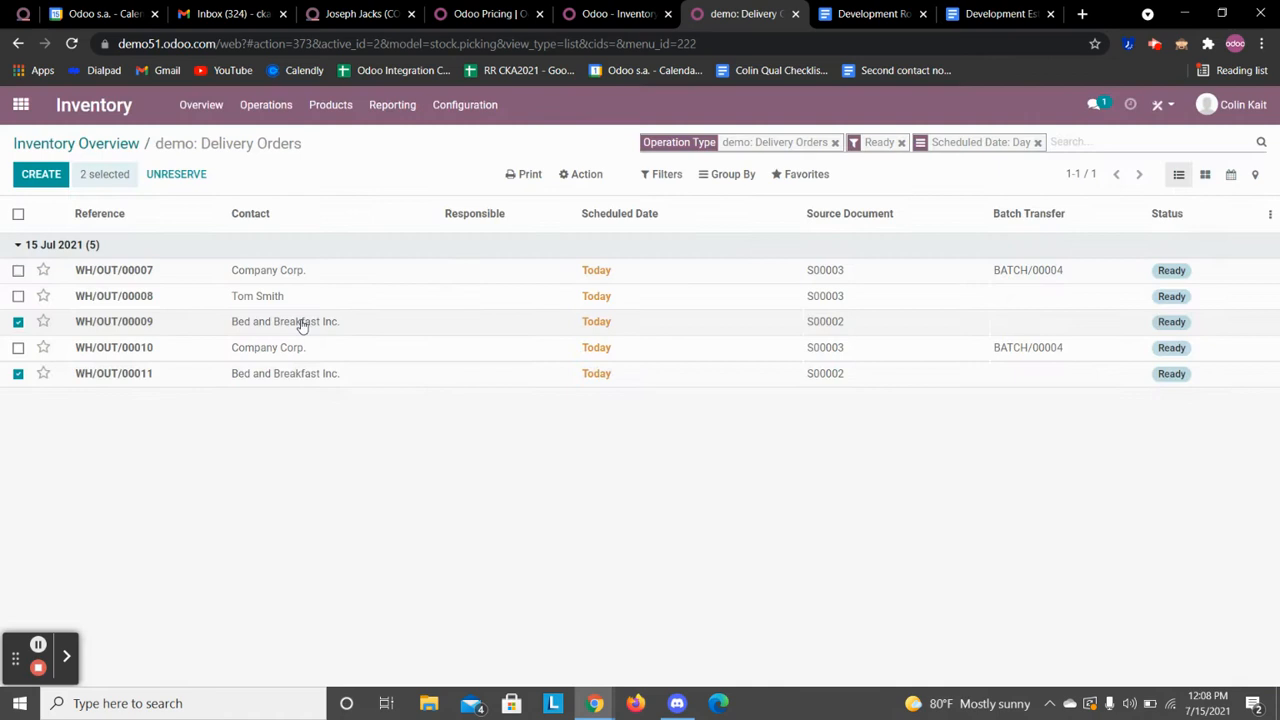
From Batch Transfers, confirm BATCH/00005 so it is in progress.
click(266, 104)
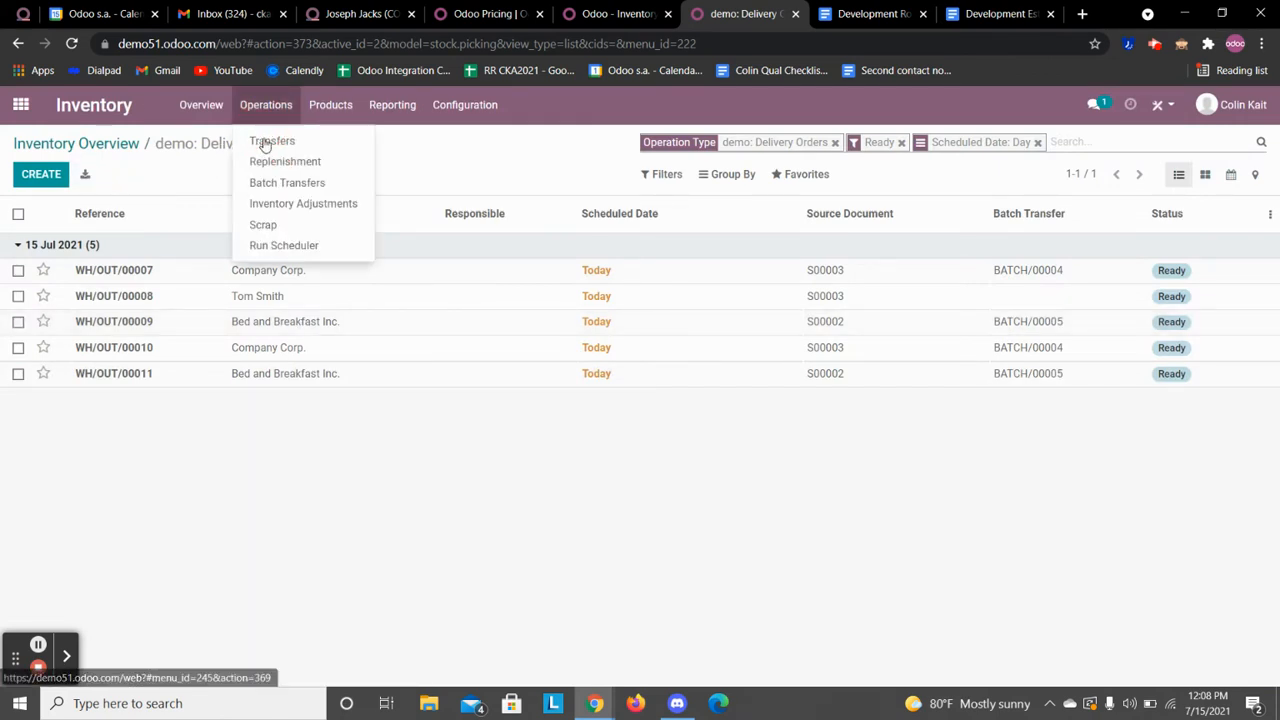
click(288, 182)
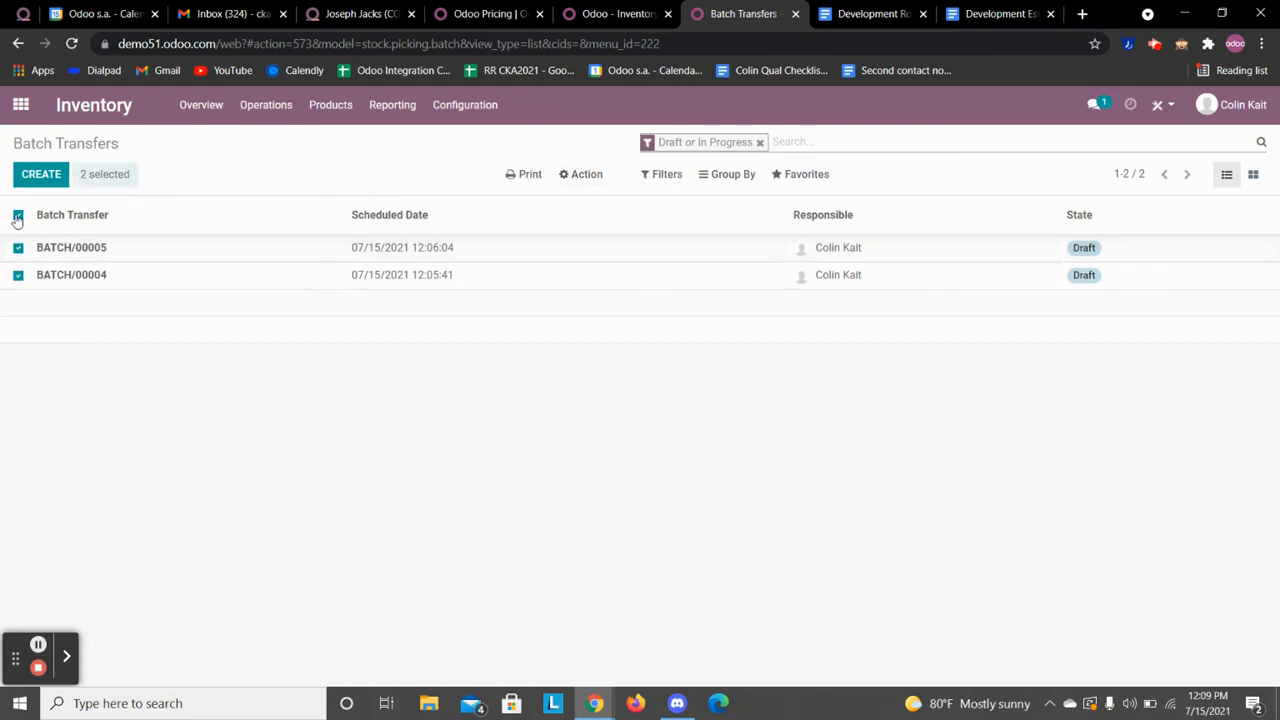
click(72, 248)
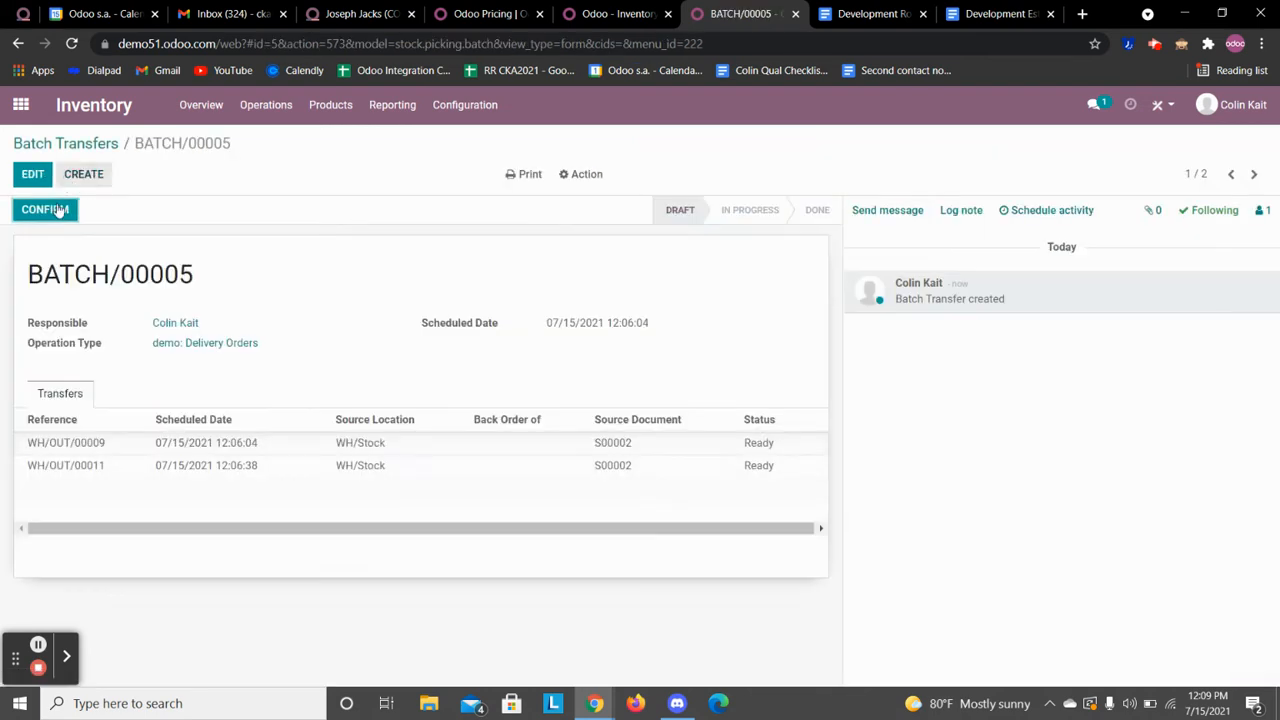
click(44, 210)
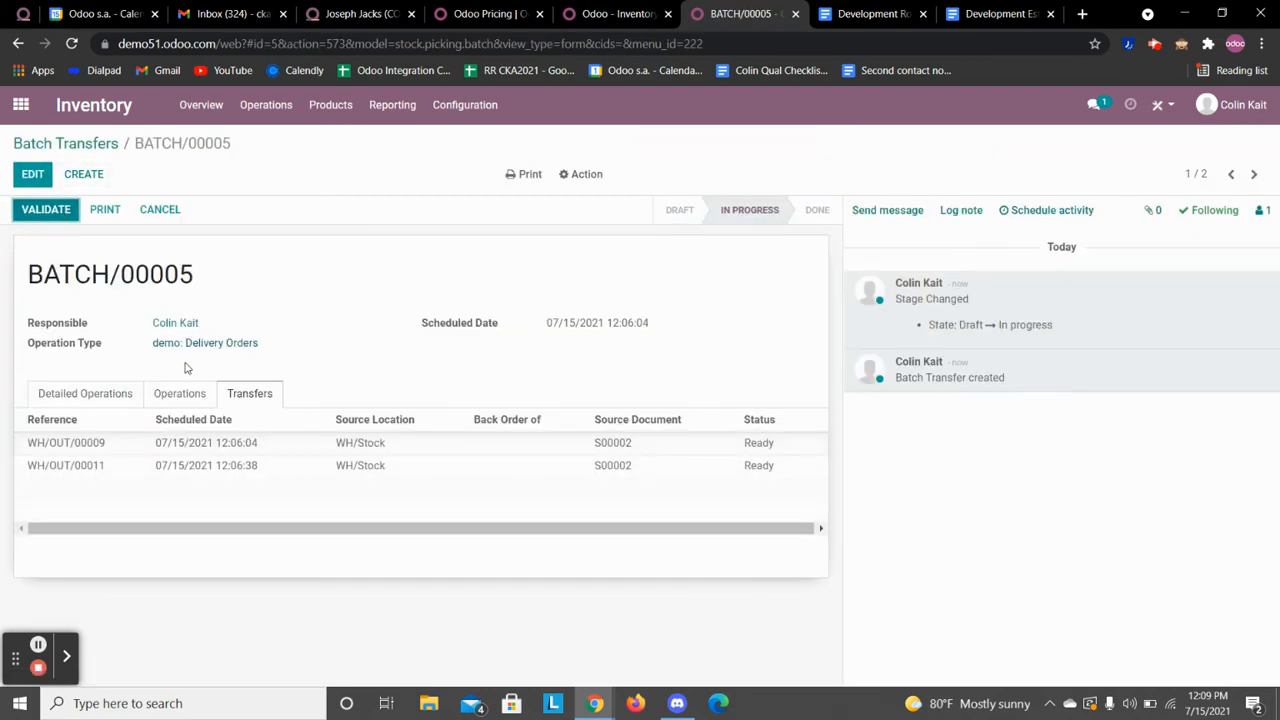
Confirm BATCH/00004 as in progress and print its pick-list PDF.
click(70, 144)
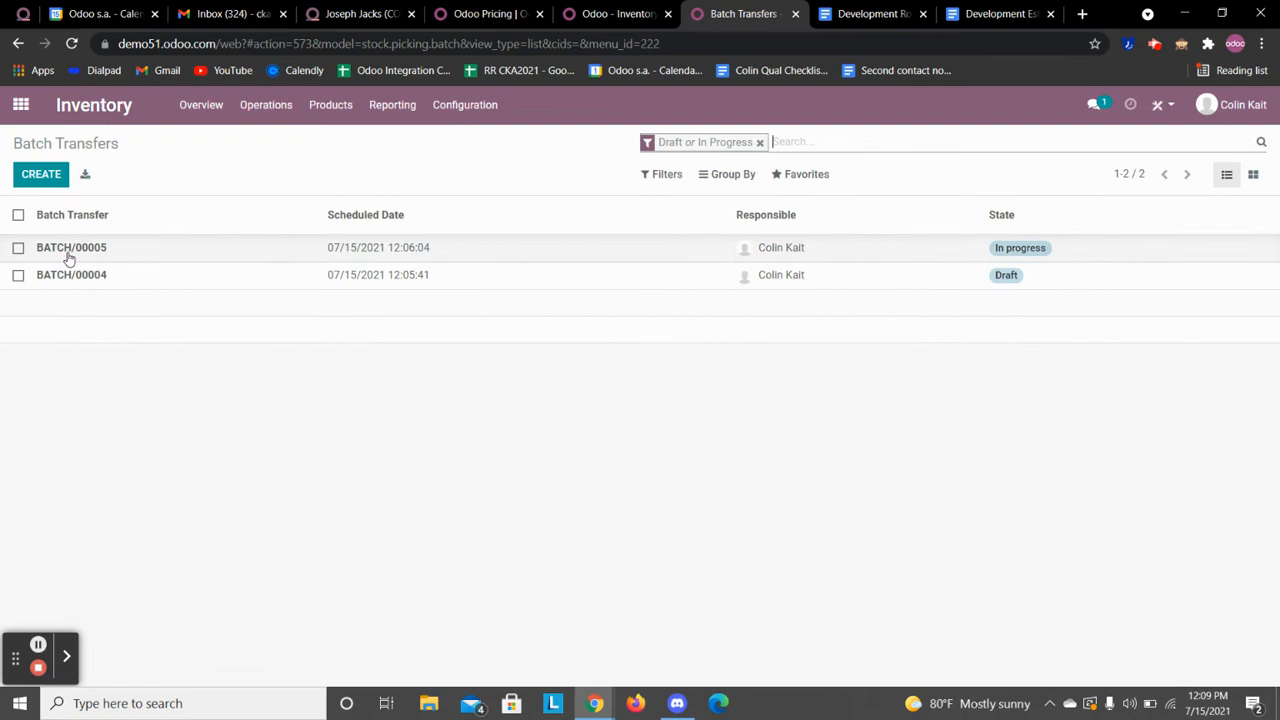
click(72, 276)
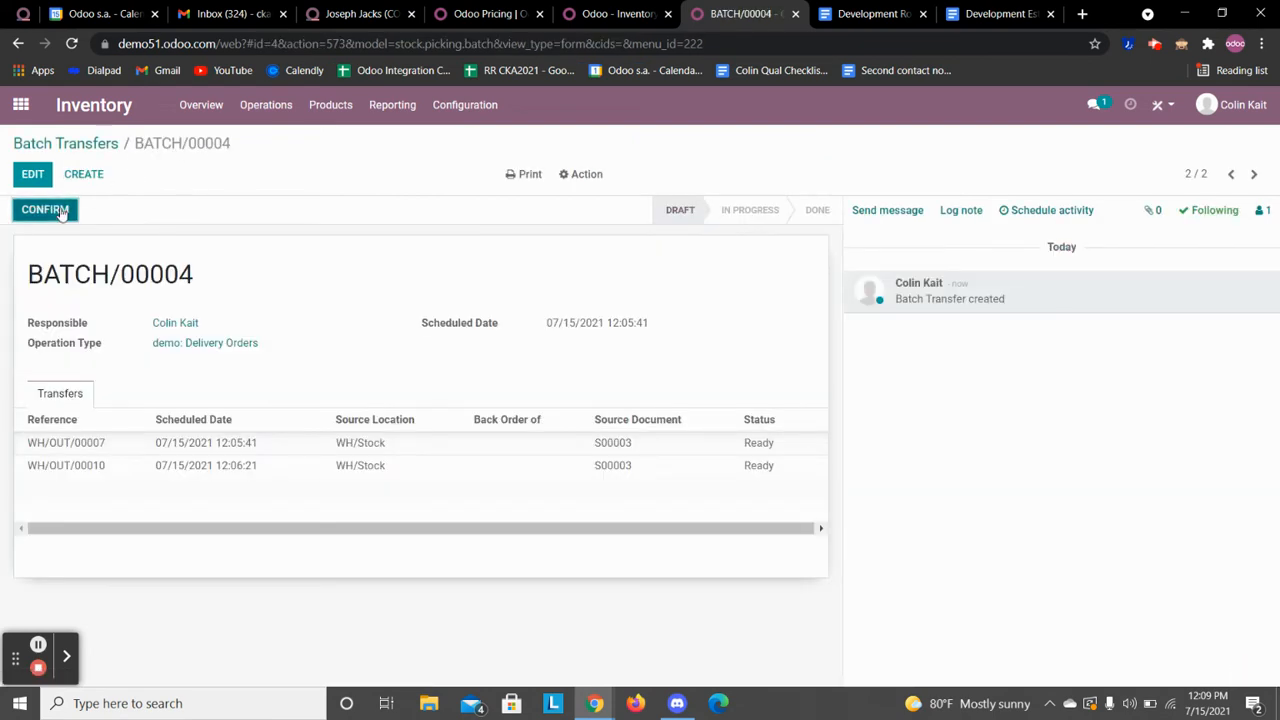
click(44, 210)
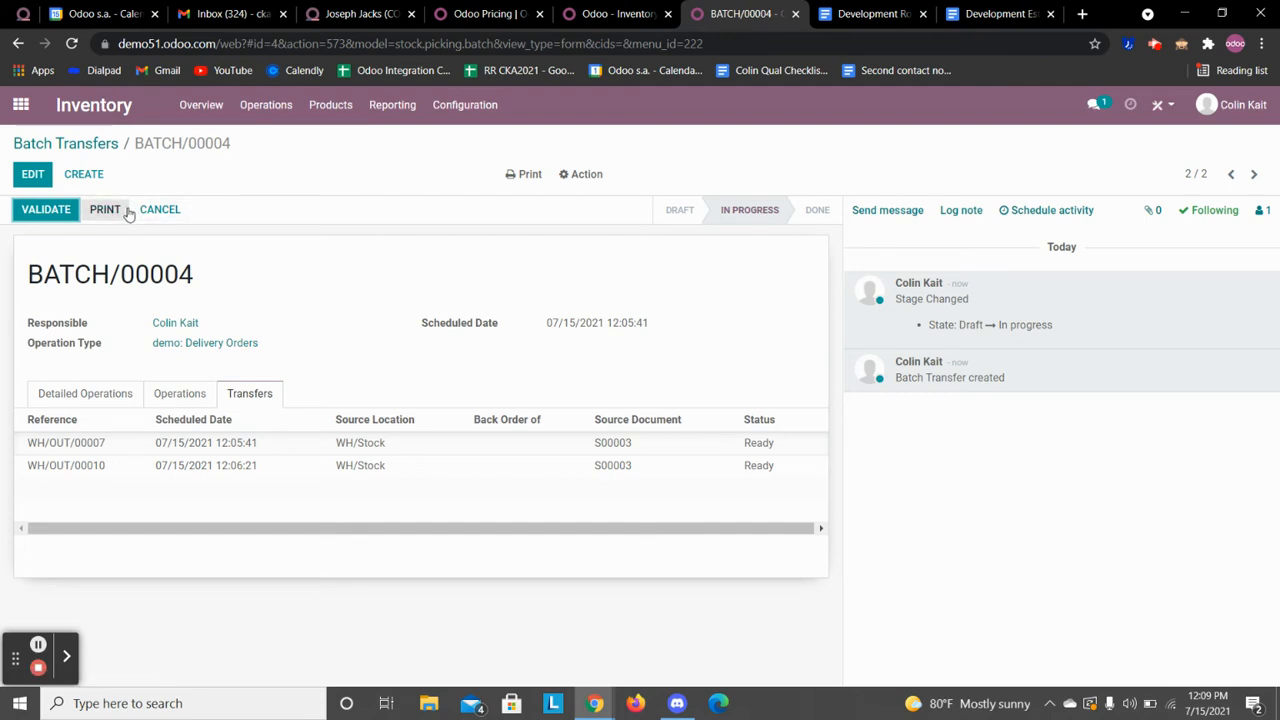
click(44, 210)
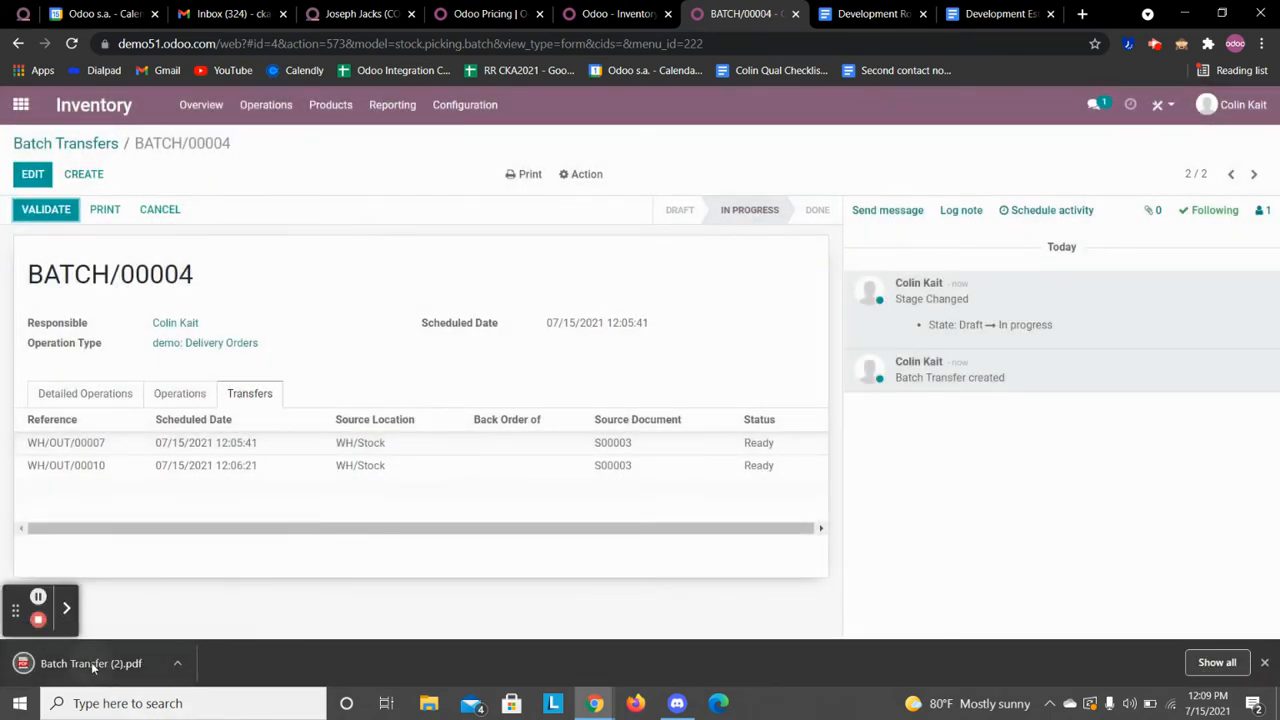
Review the BATCH/00004 pick-list PDF: transfer barcodes and Comforter lines from WH/Stock.
click(100, 660)
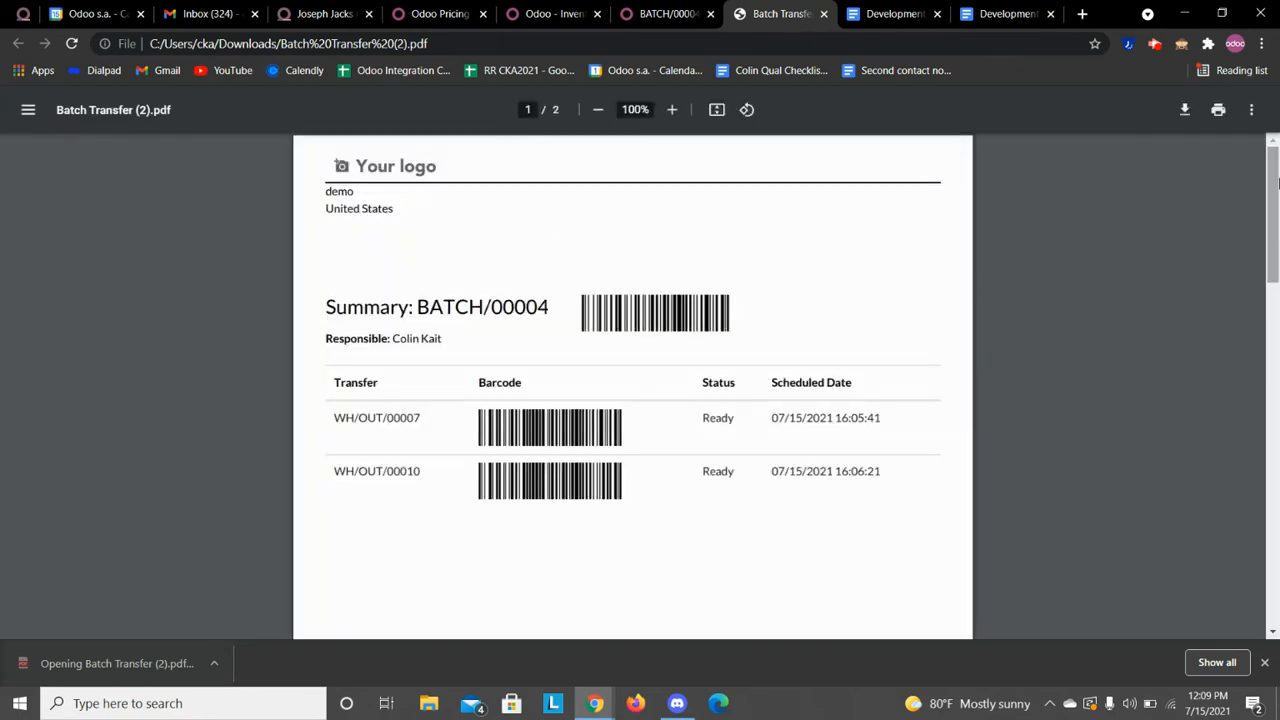
scroll(down, 3)
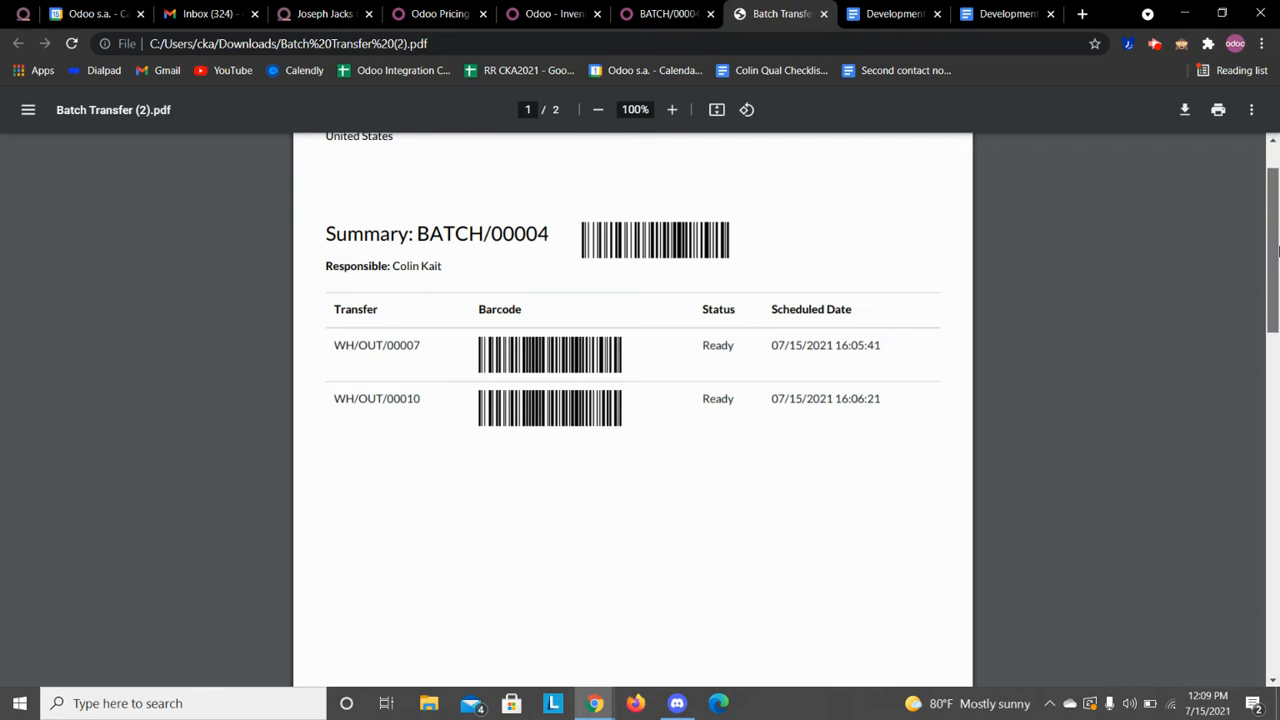
scroll(down, 3)
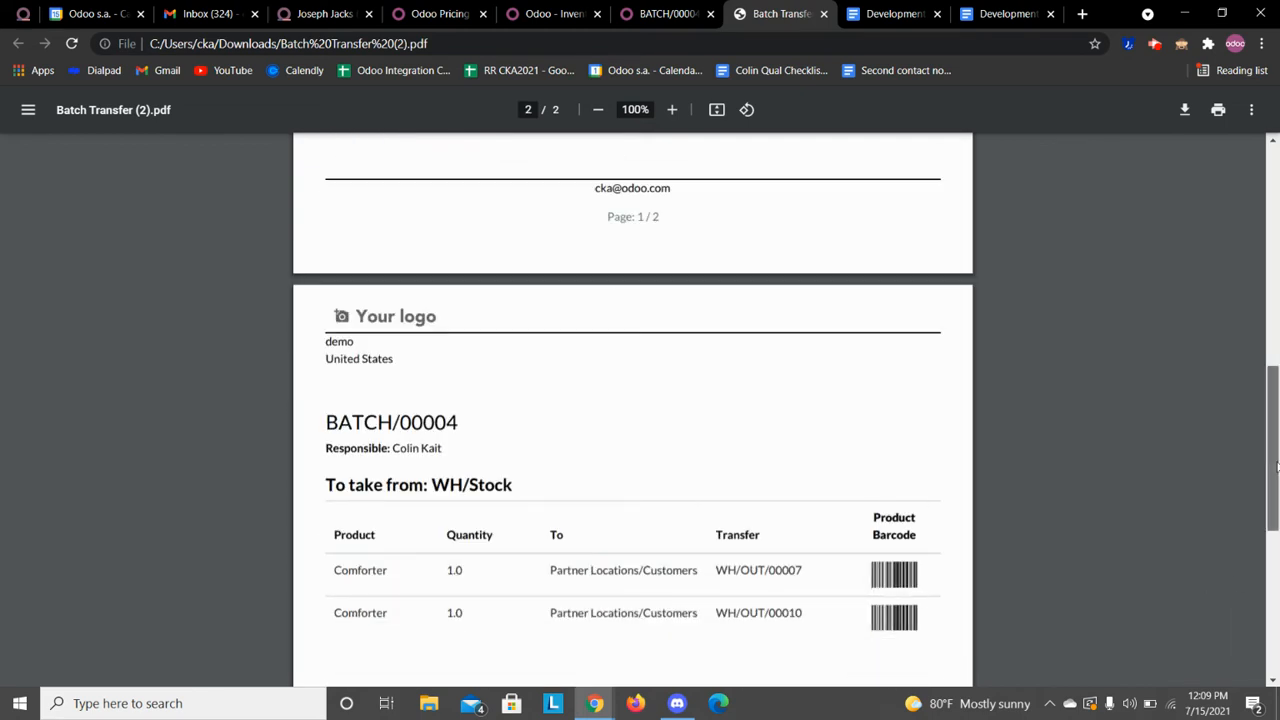
scroll(down, 3)
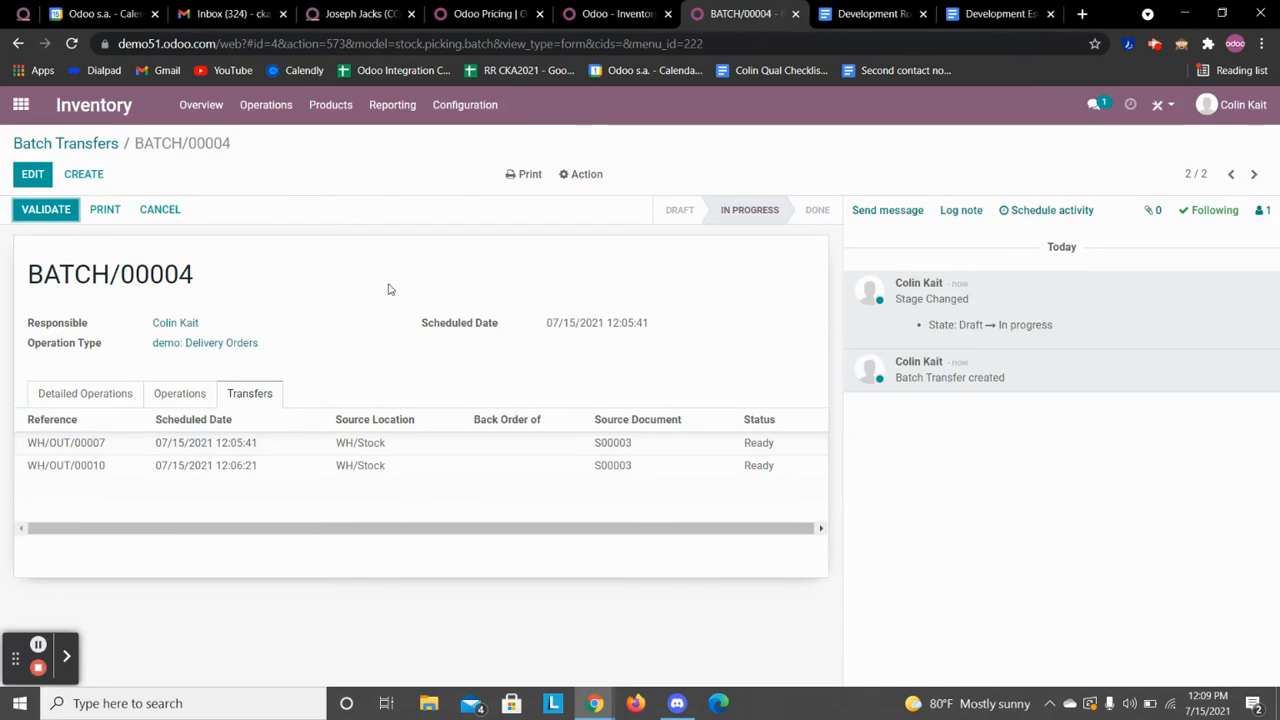
mouse_move(254, 176)
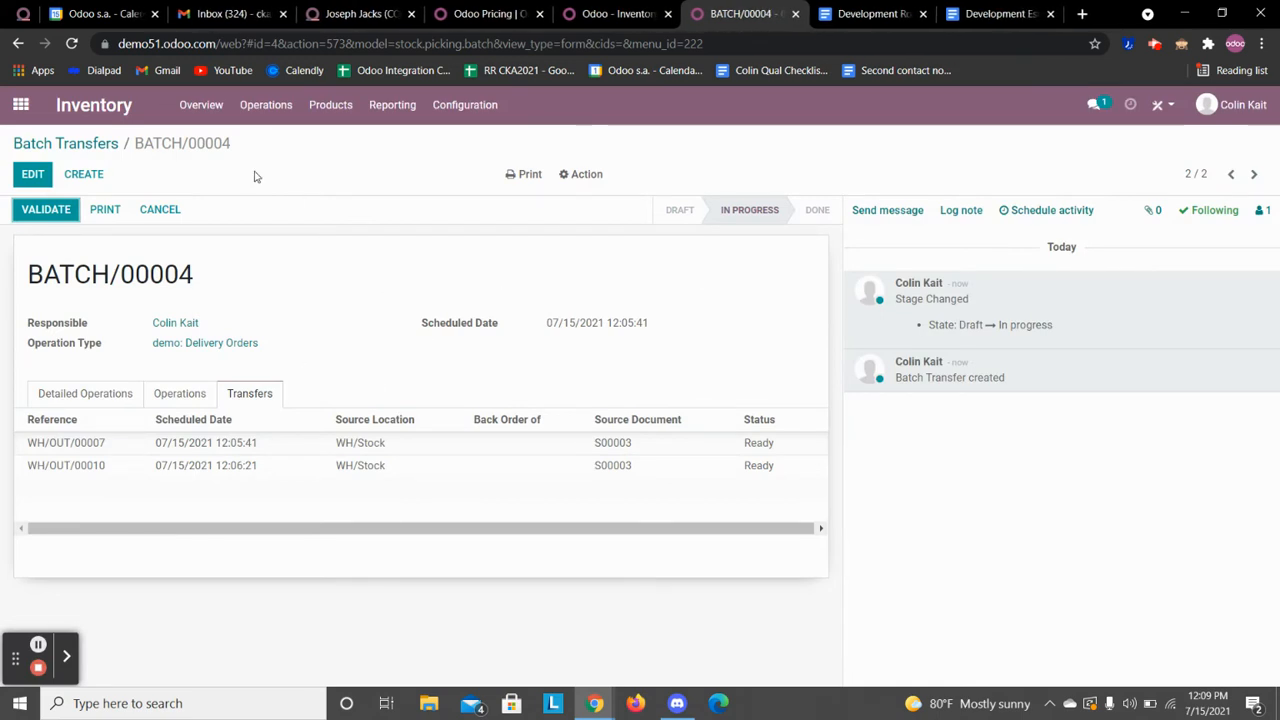
mouse_move(22, 106)
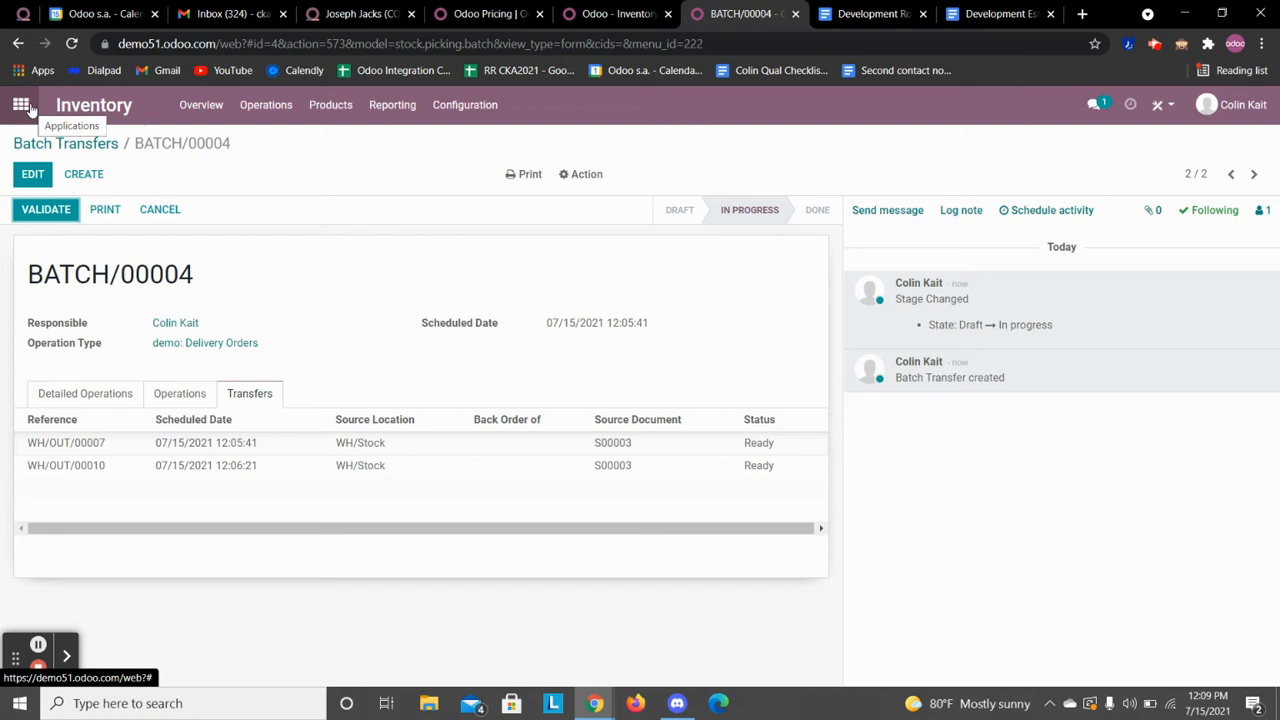
Return to the Inventory overview, then find and launch the Barcode app via 'bar'.
click(64, 144)
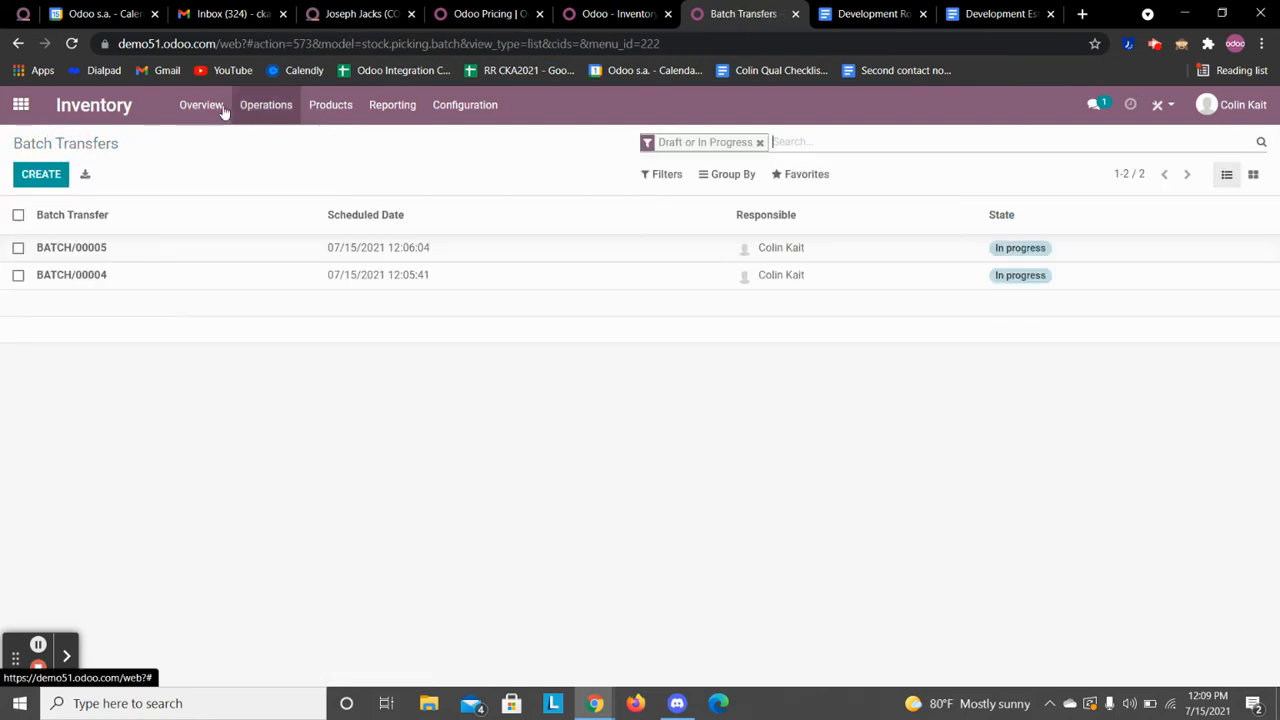
click(200, 104)
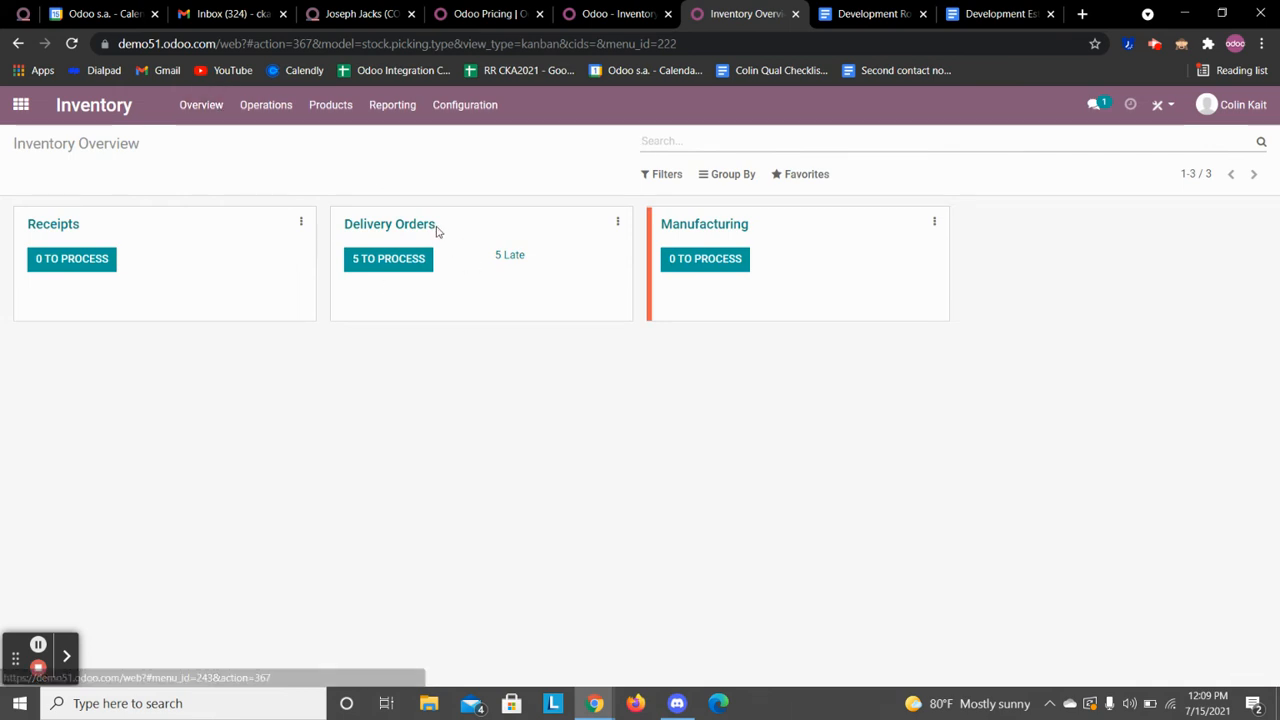
click(24, 104)
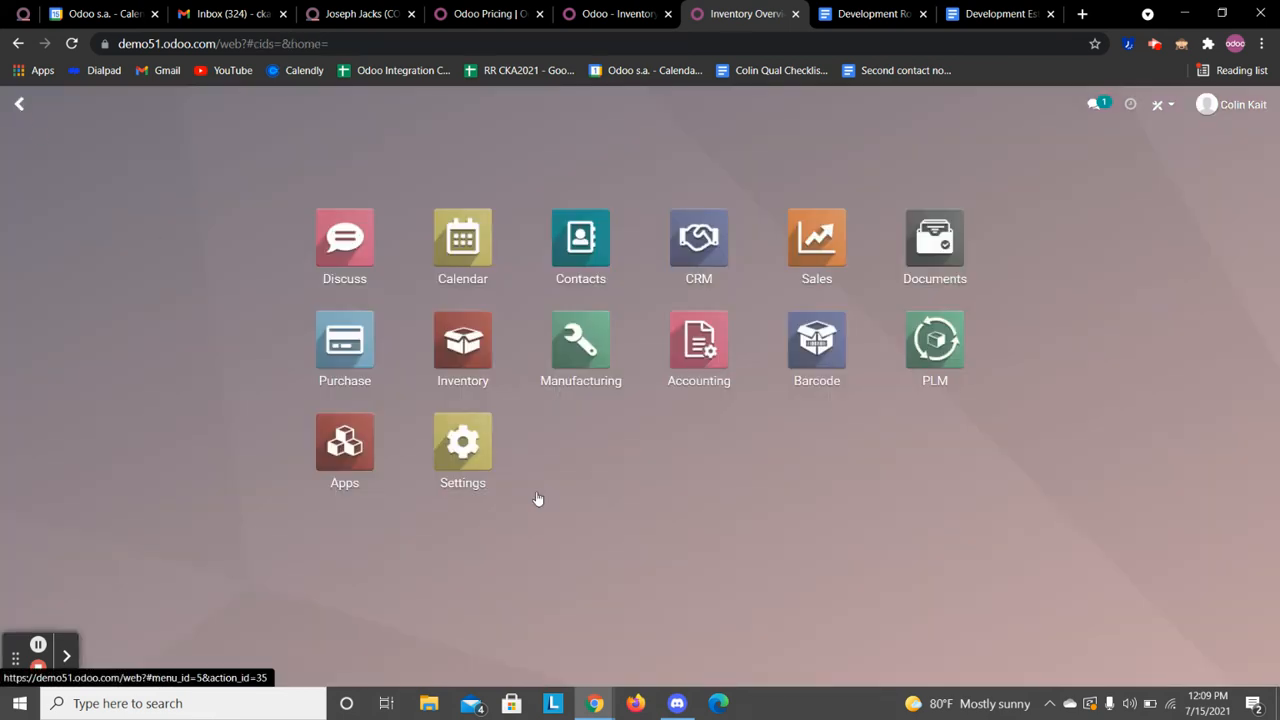
text(bar)
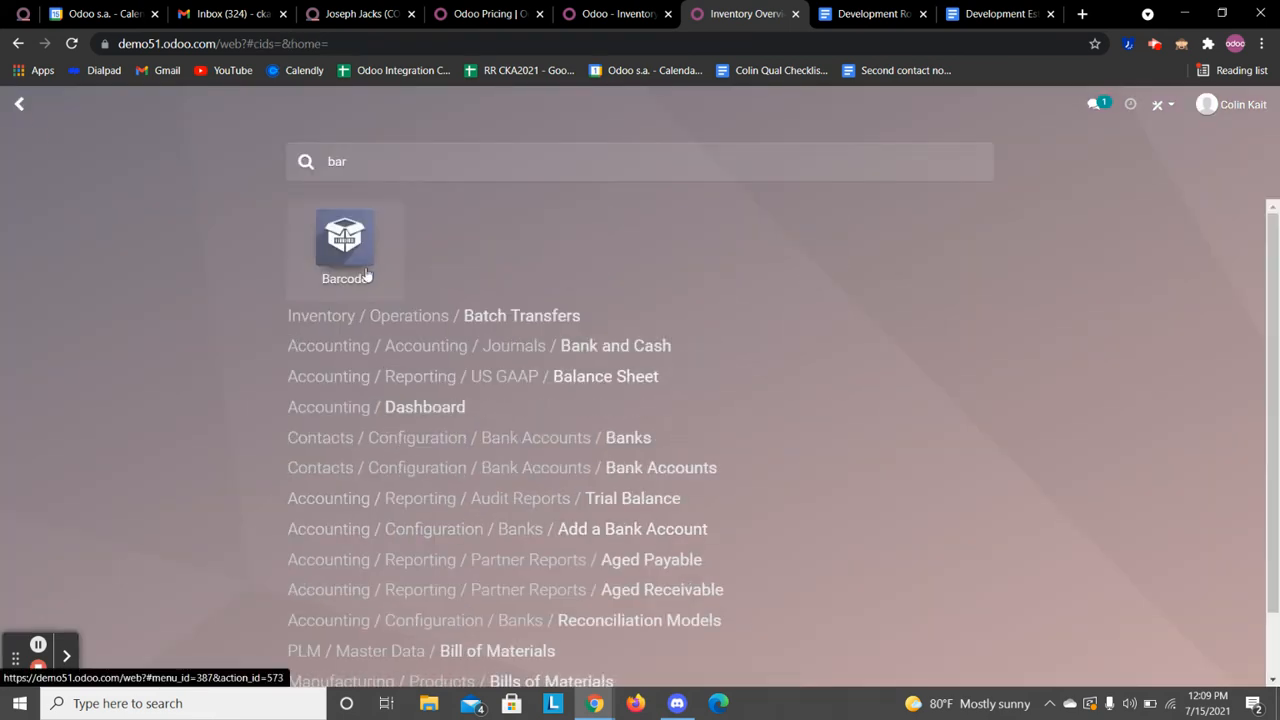
click(344, 238)
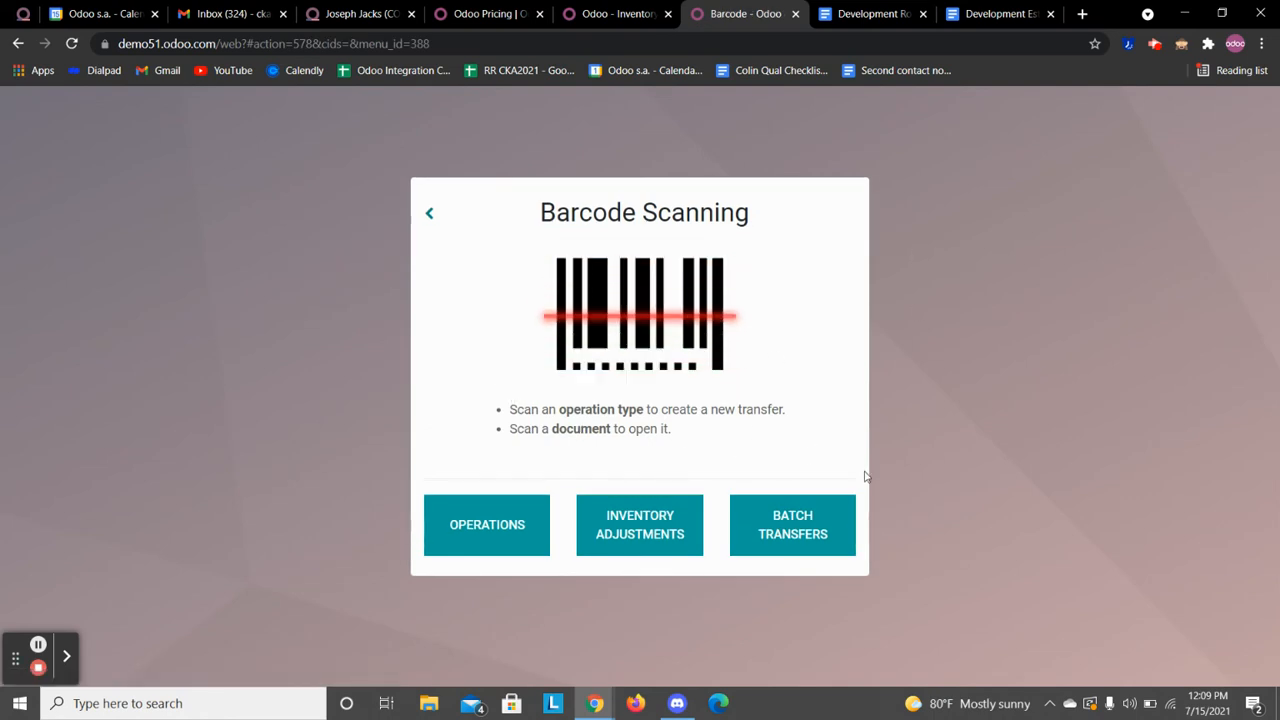
Validate batch transfer BATCH/00004 from the Barcode batch list.
click(792, 524)
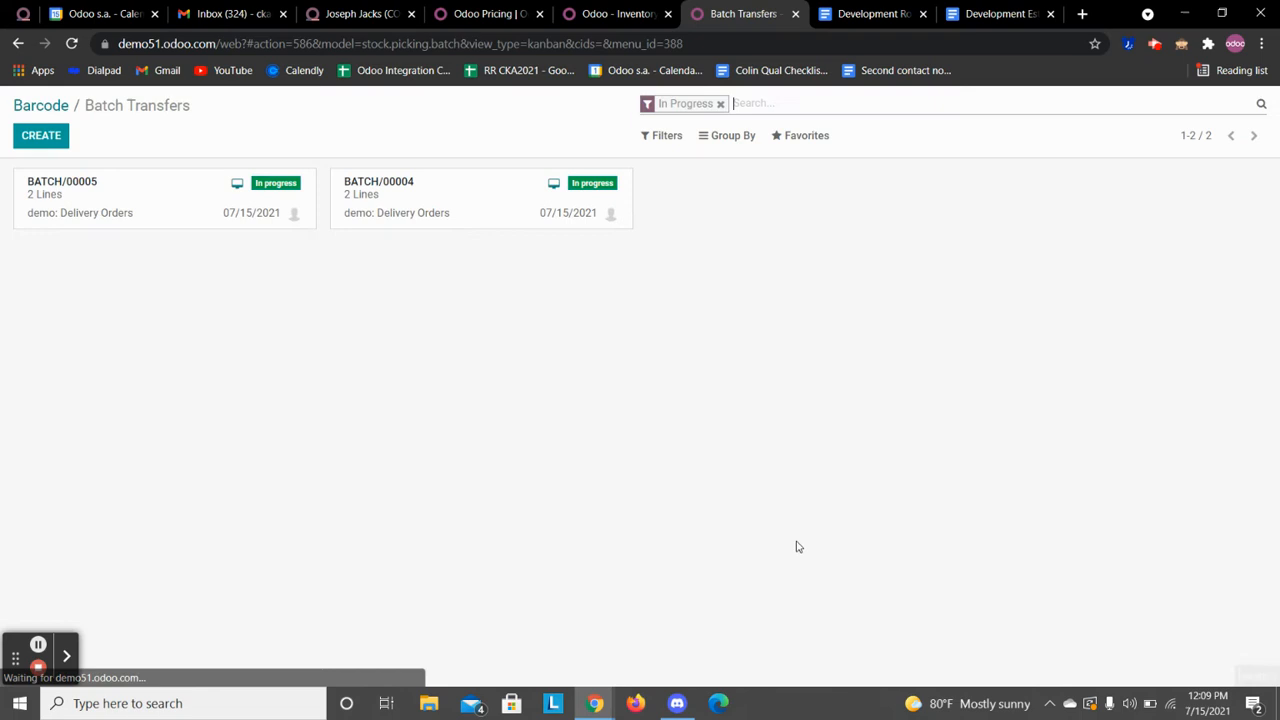
mouse_move(554, 196)
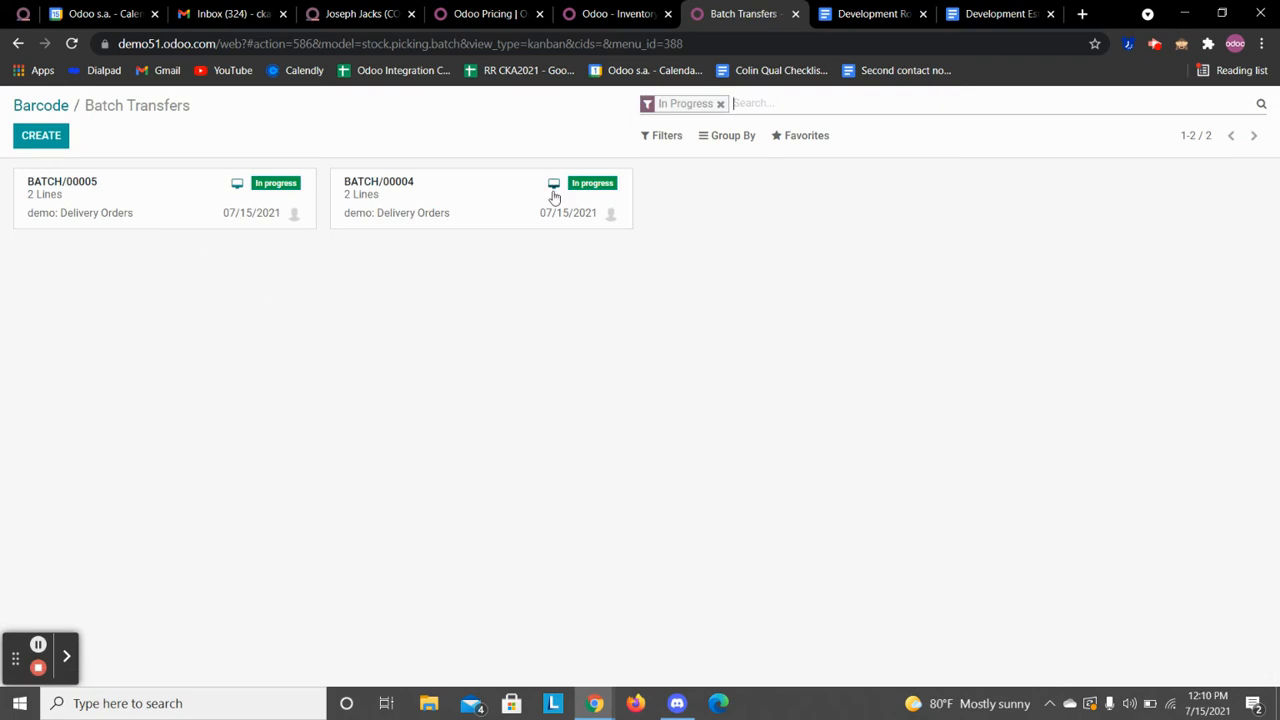
click(454, 188)
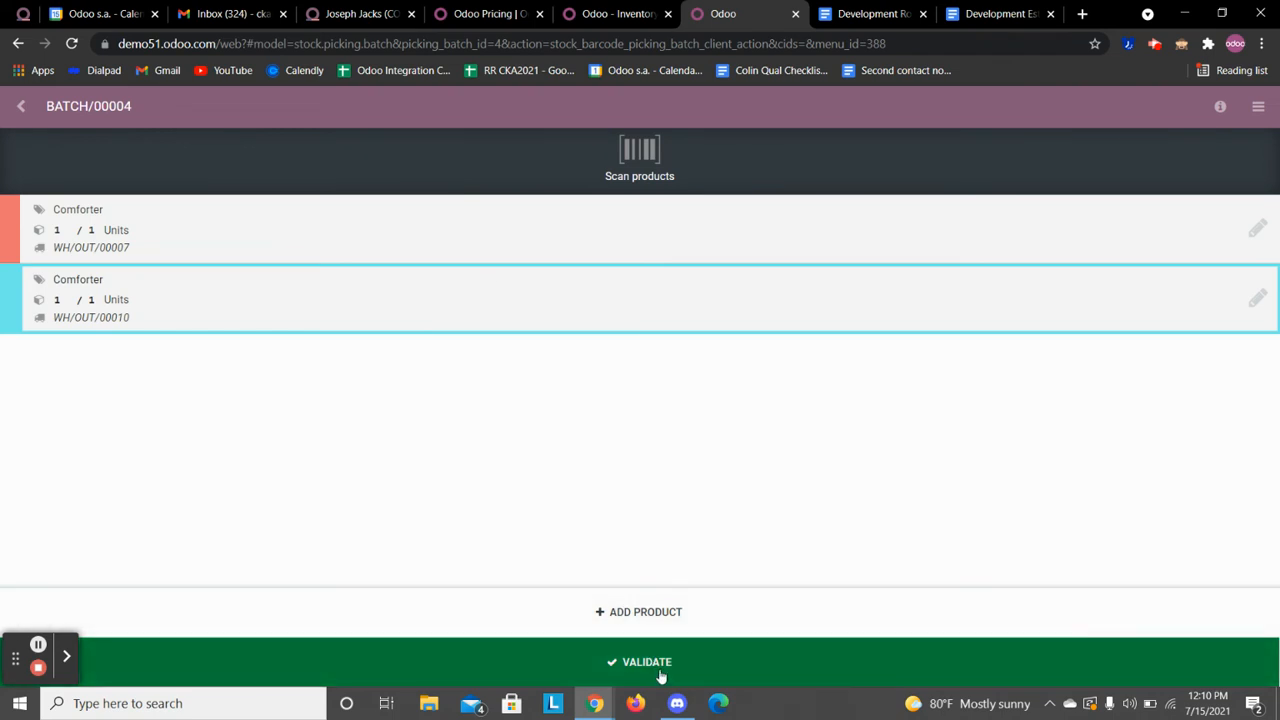
click(646, 662)
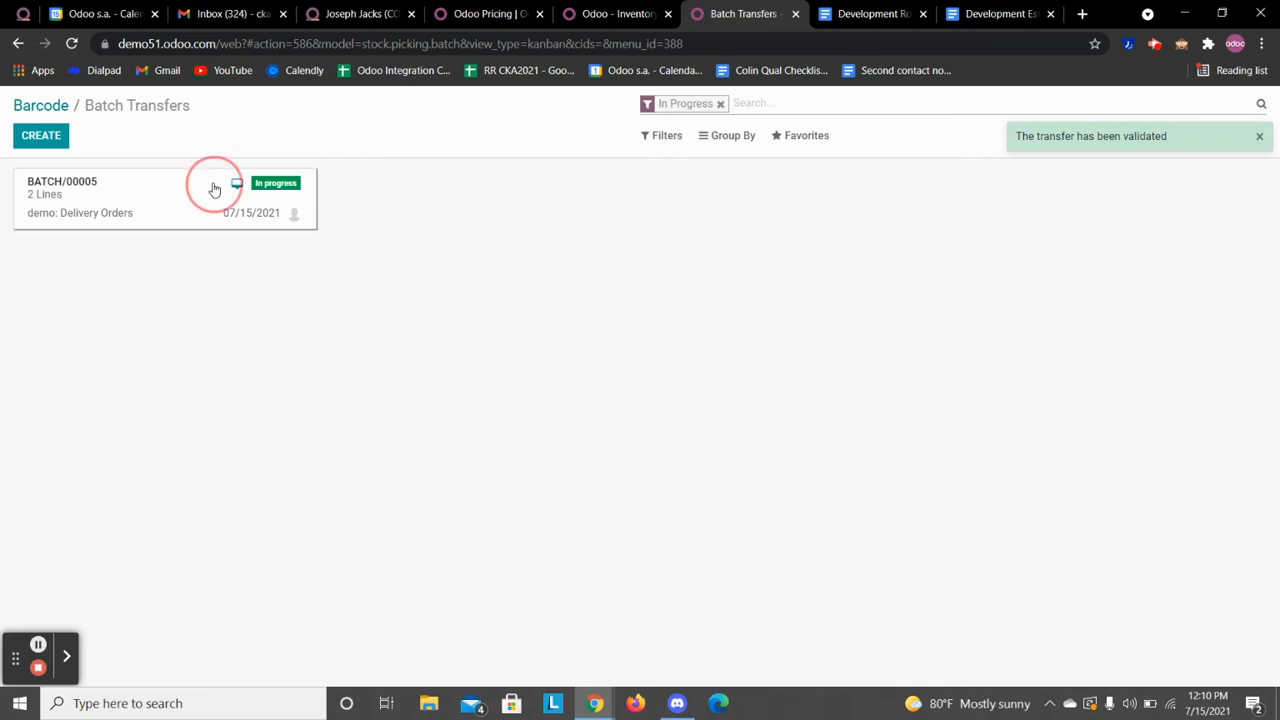
Validate batch transfer BATCH/00005, leaving no in-progress batches.
click(214, 188)
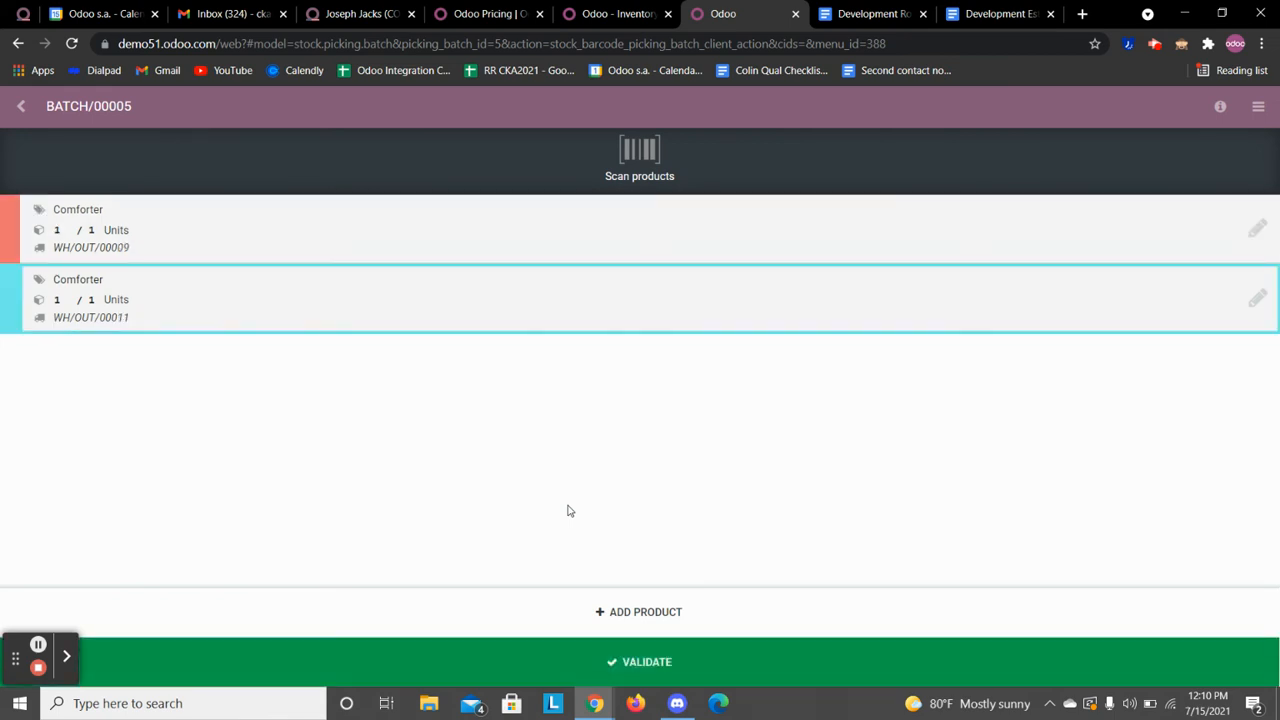
click(640, 662)
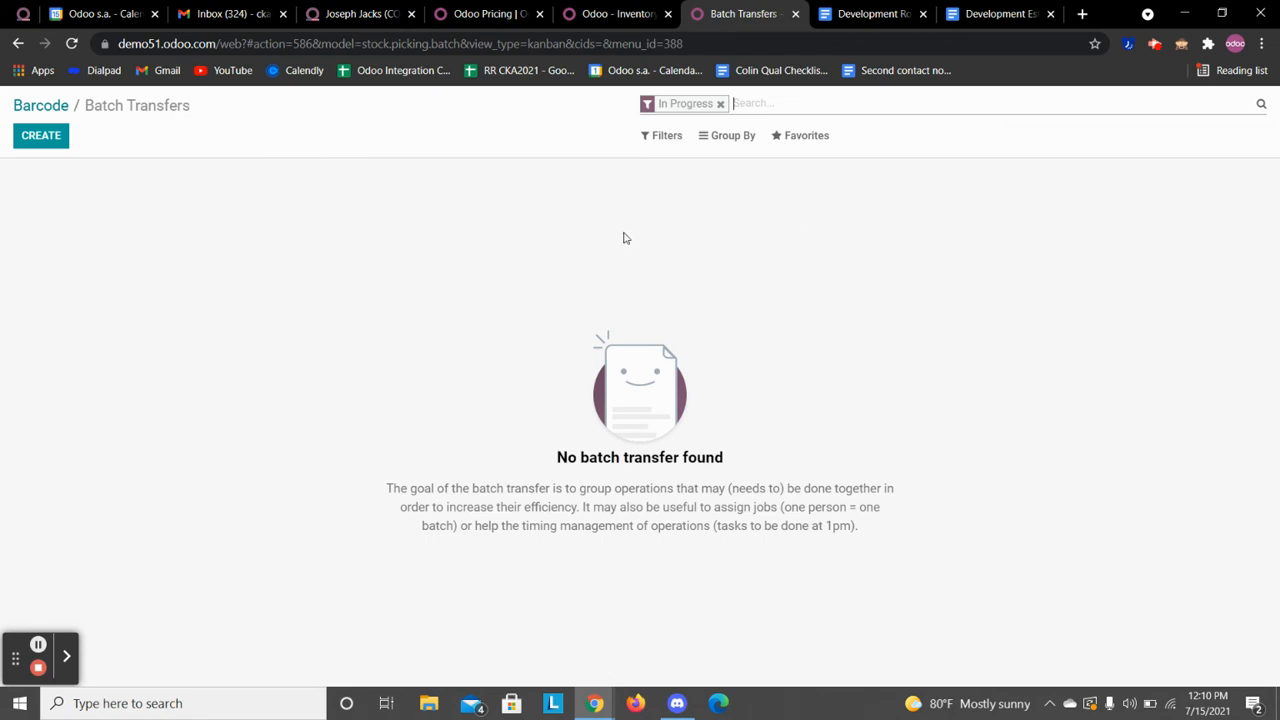
mouse_move(232, 326)
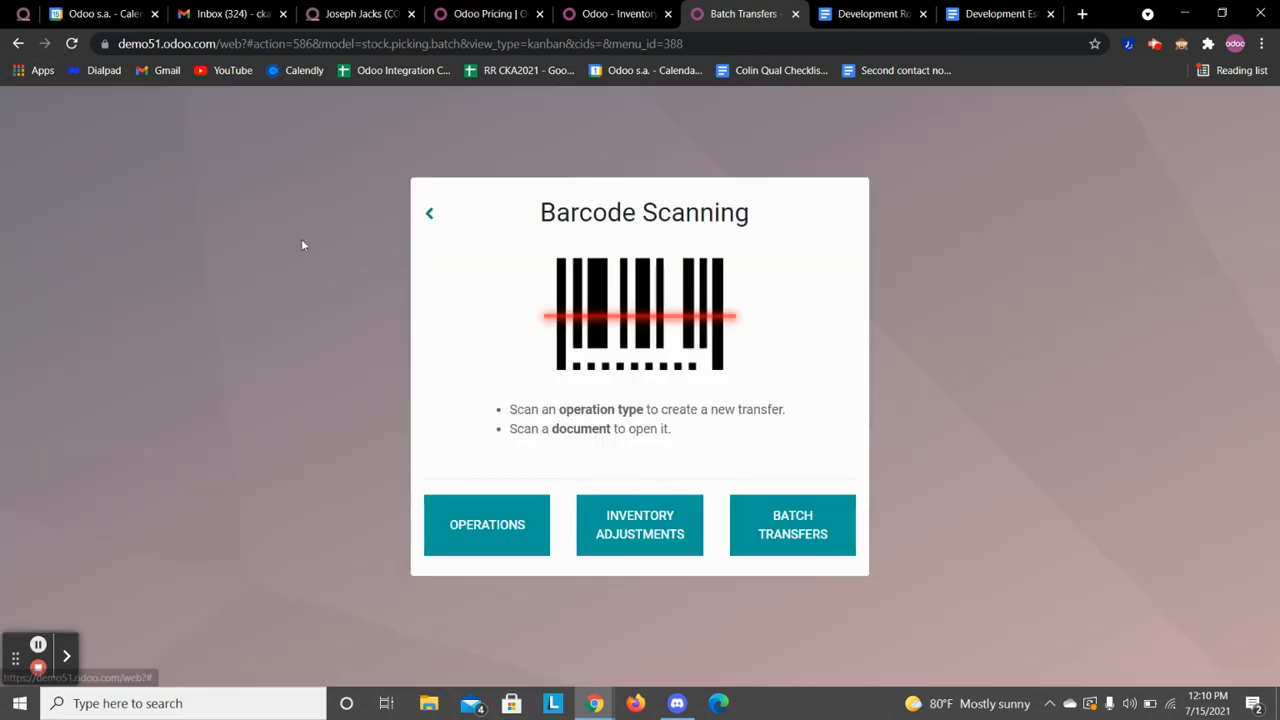
mouse_move(424, 216)
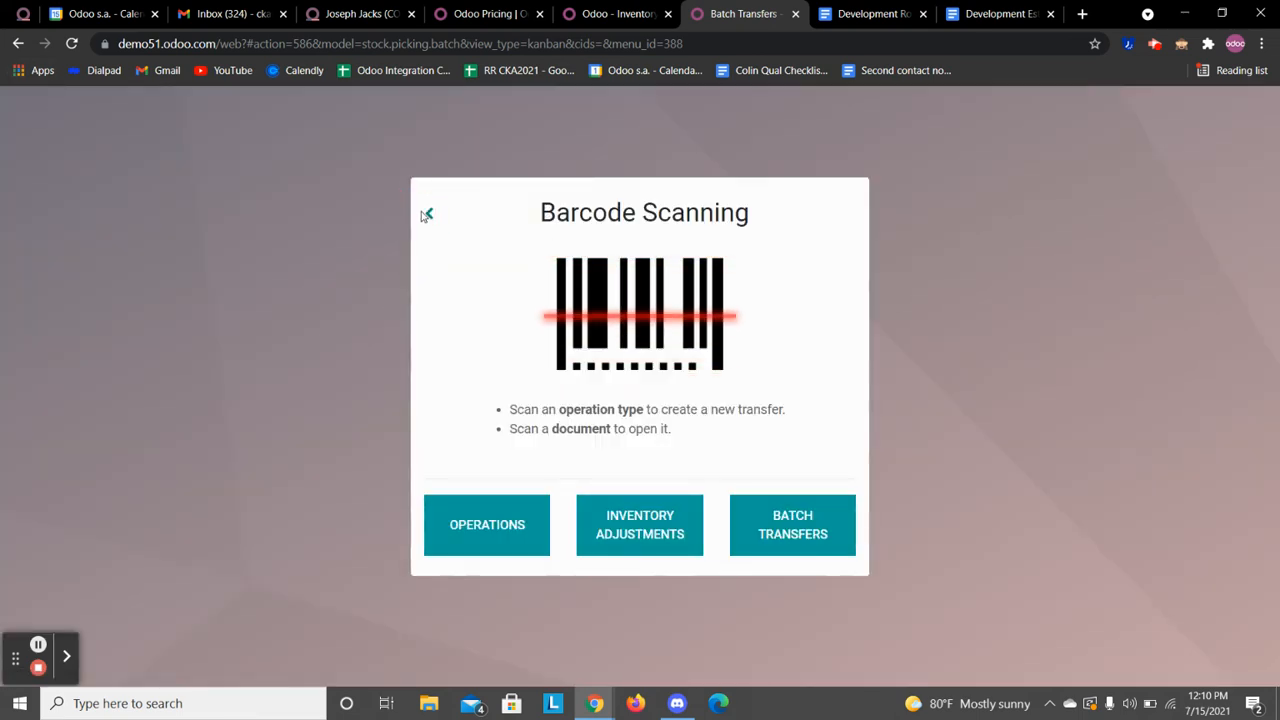
List the delivery orders still to process, showing only WH/OUT/00008 as Ready.
click(424, 214)
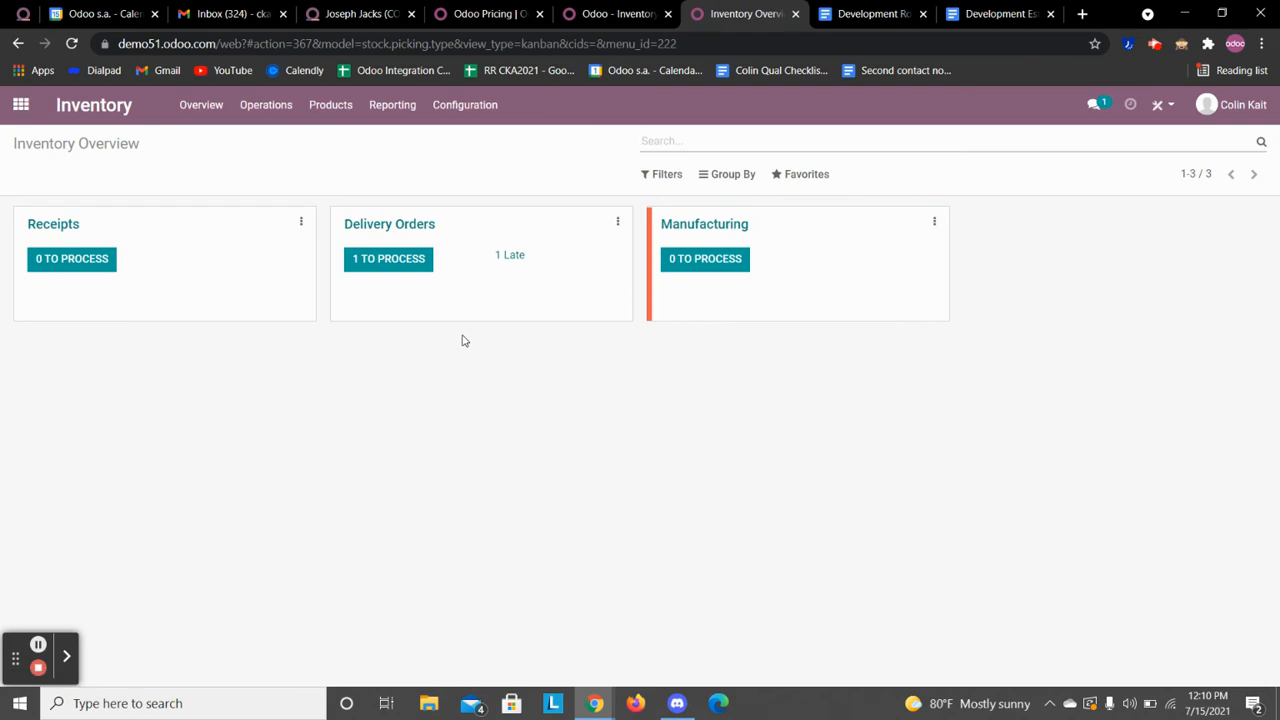
click(388, 224)
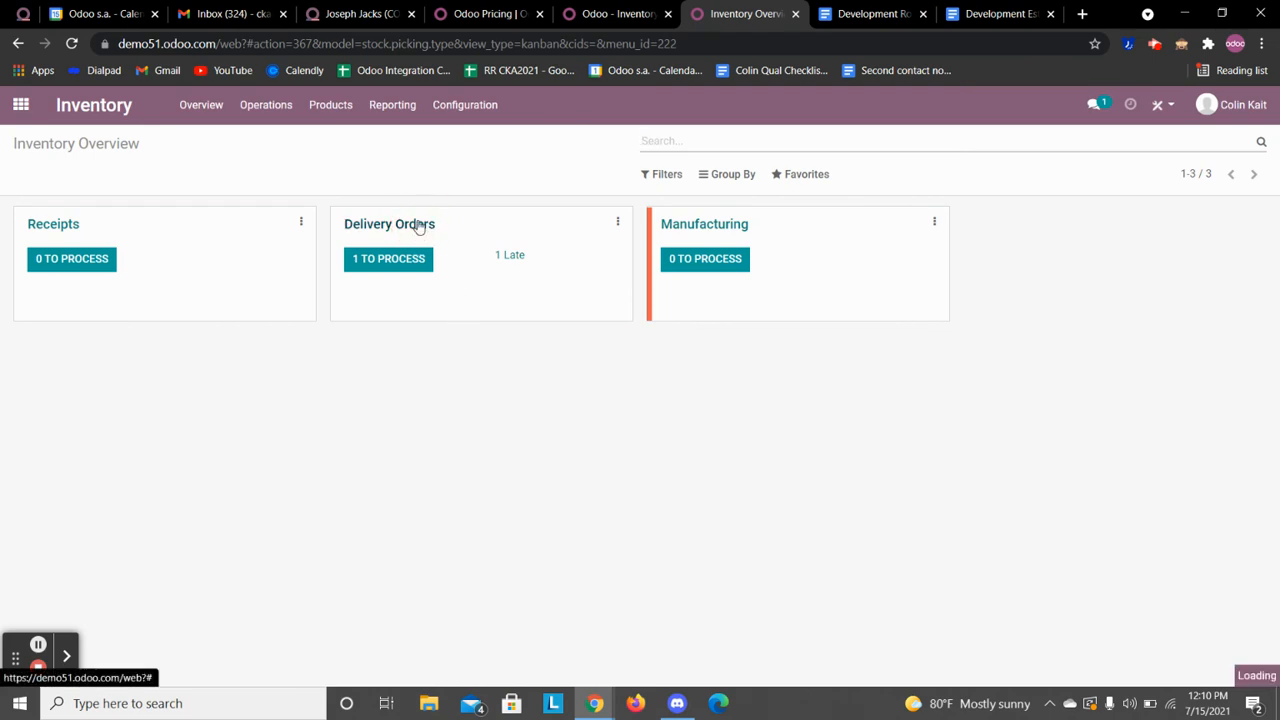
click(388, 224)
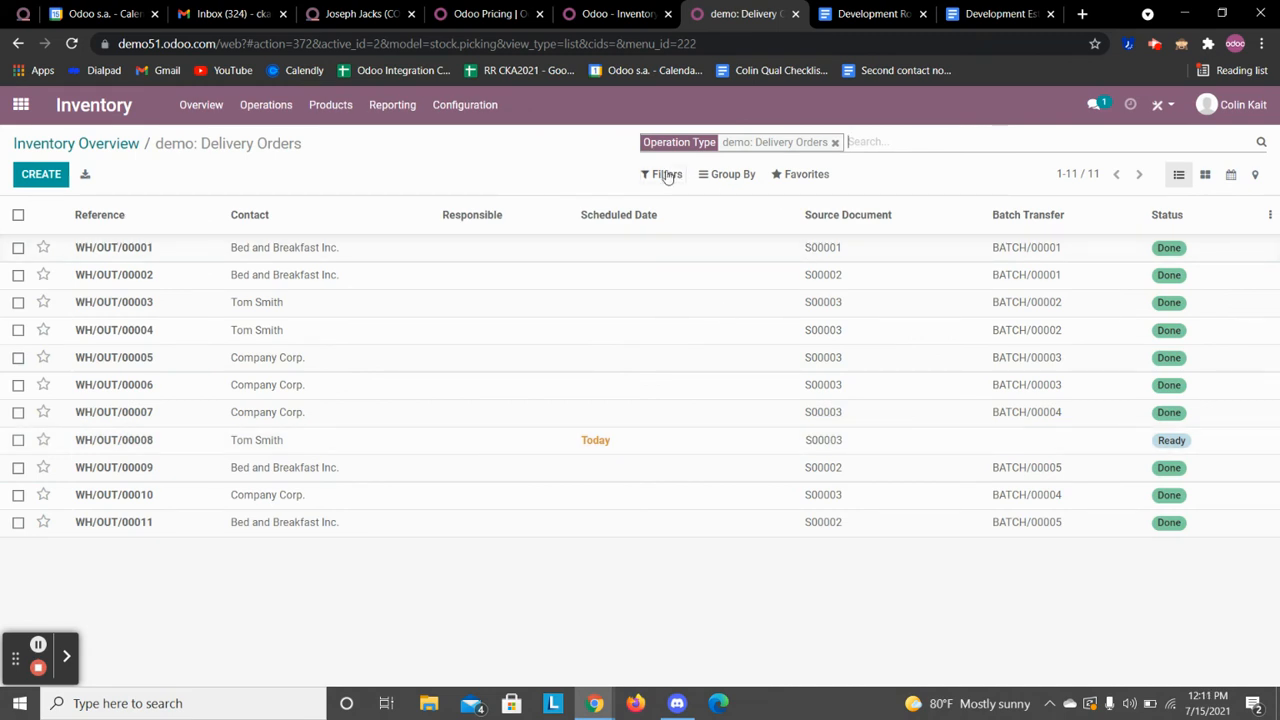
click(728, 172)
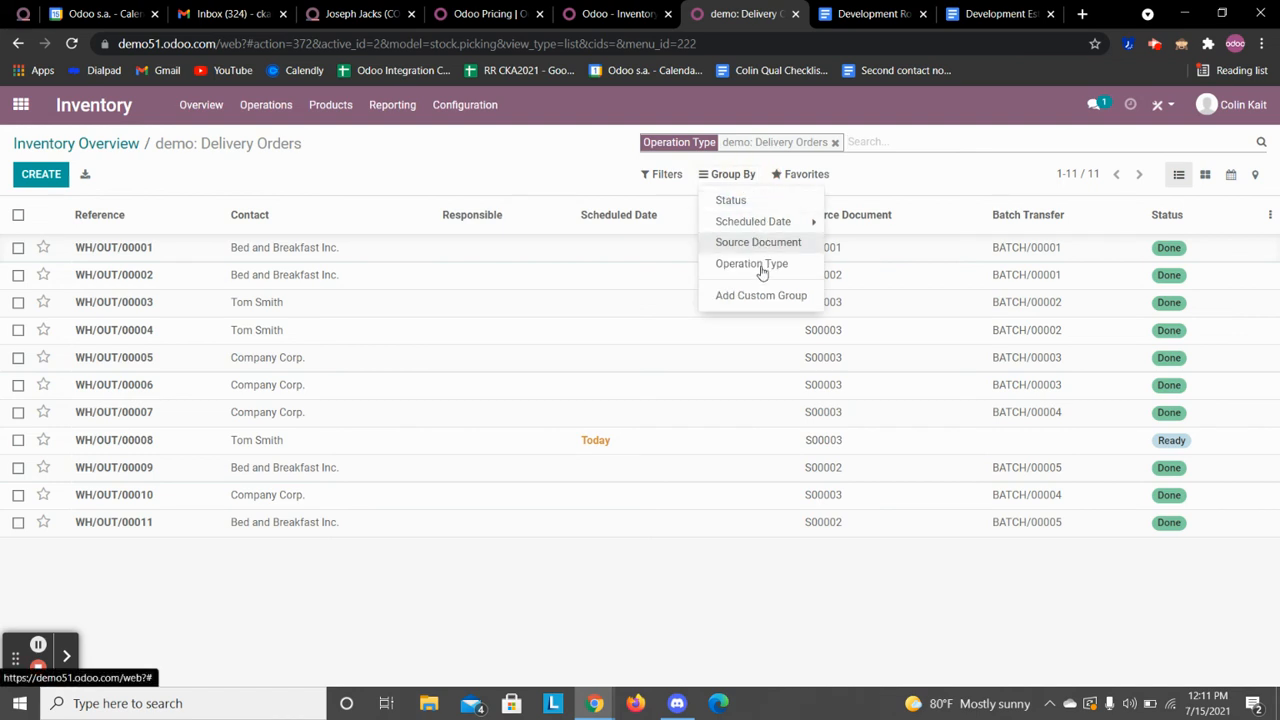
click(664, 172)
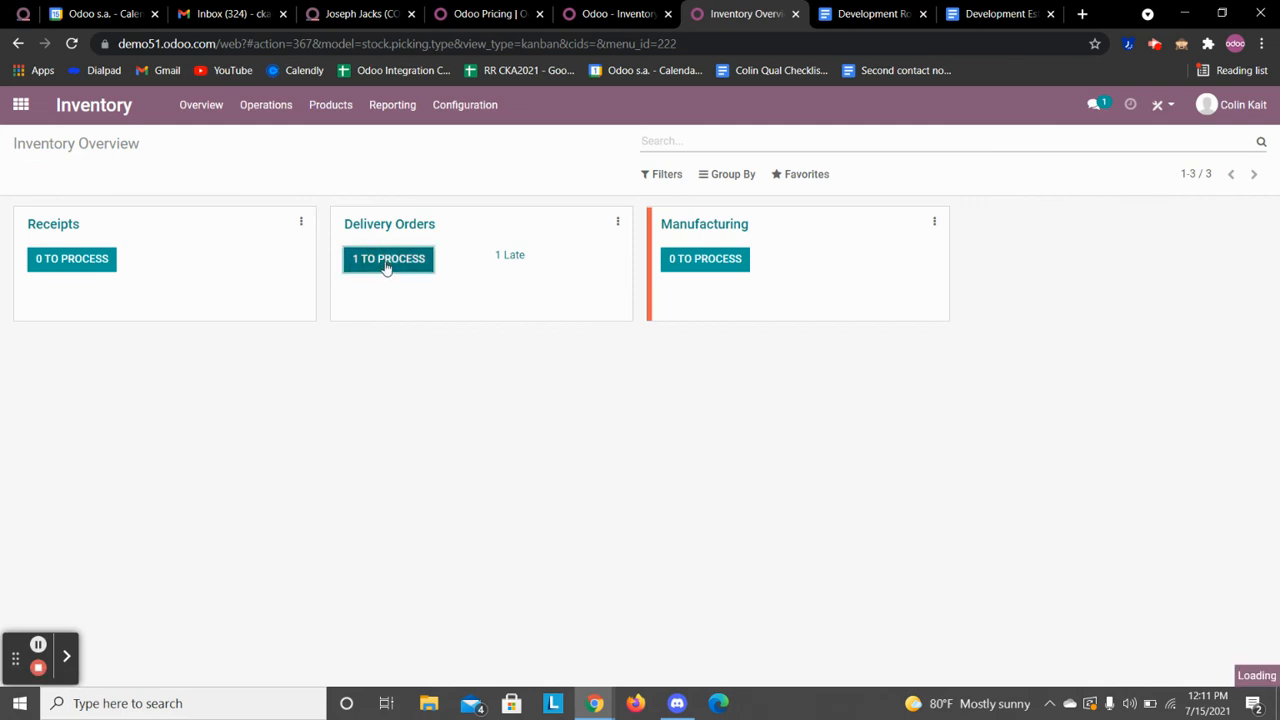
click(388, 260)
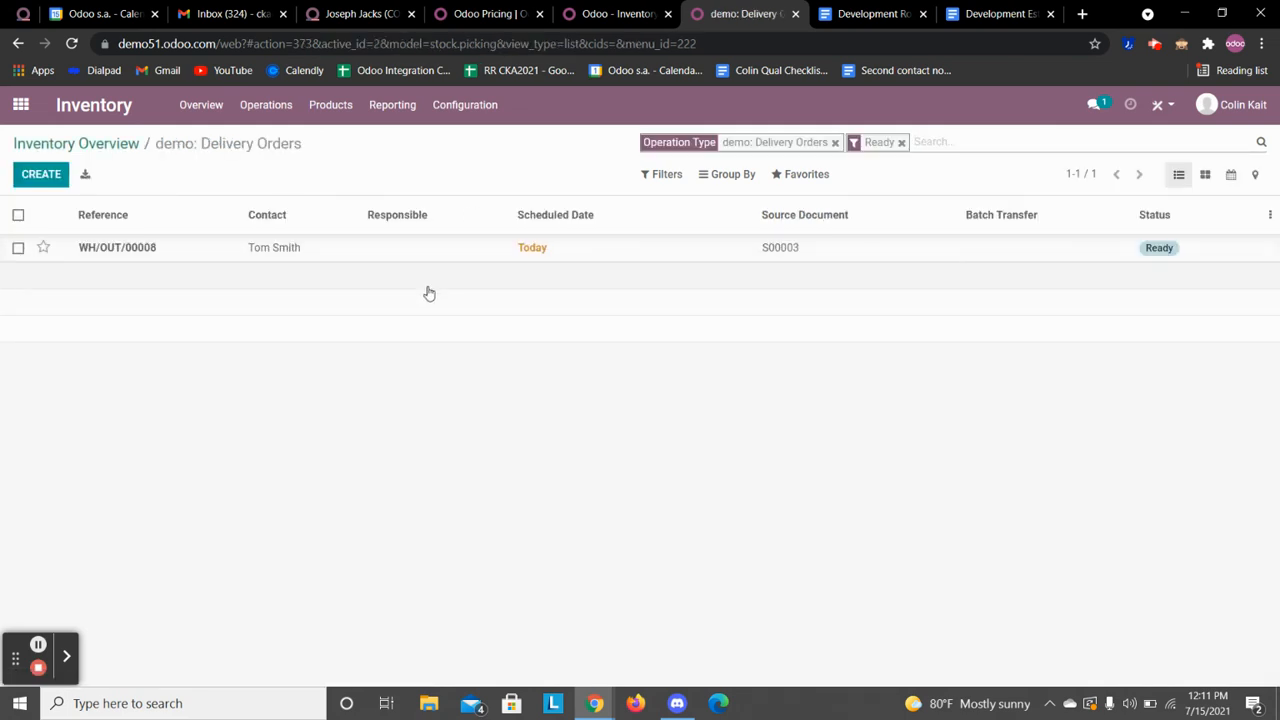
Go back to the Barcode Scanning start screen.
click(116, 248)
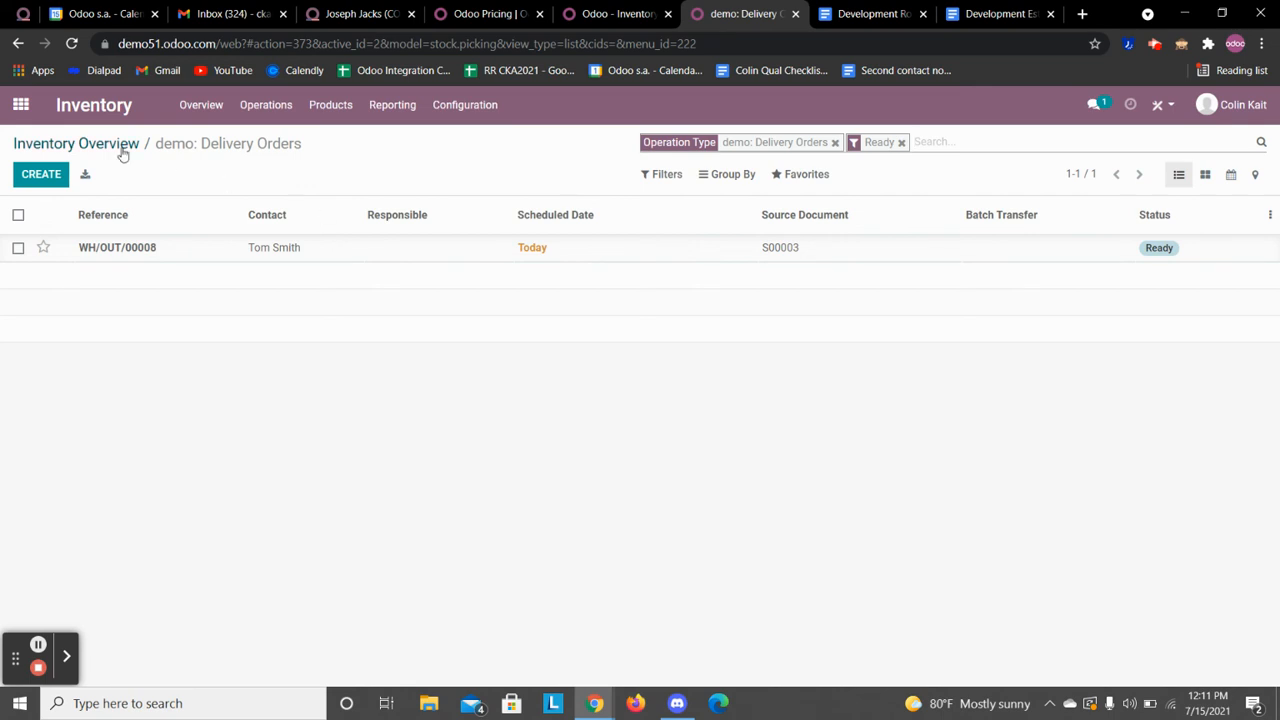
mouse_move(200, 104)
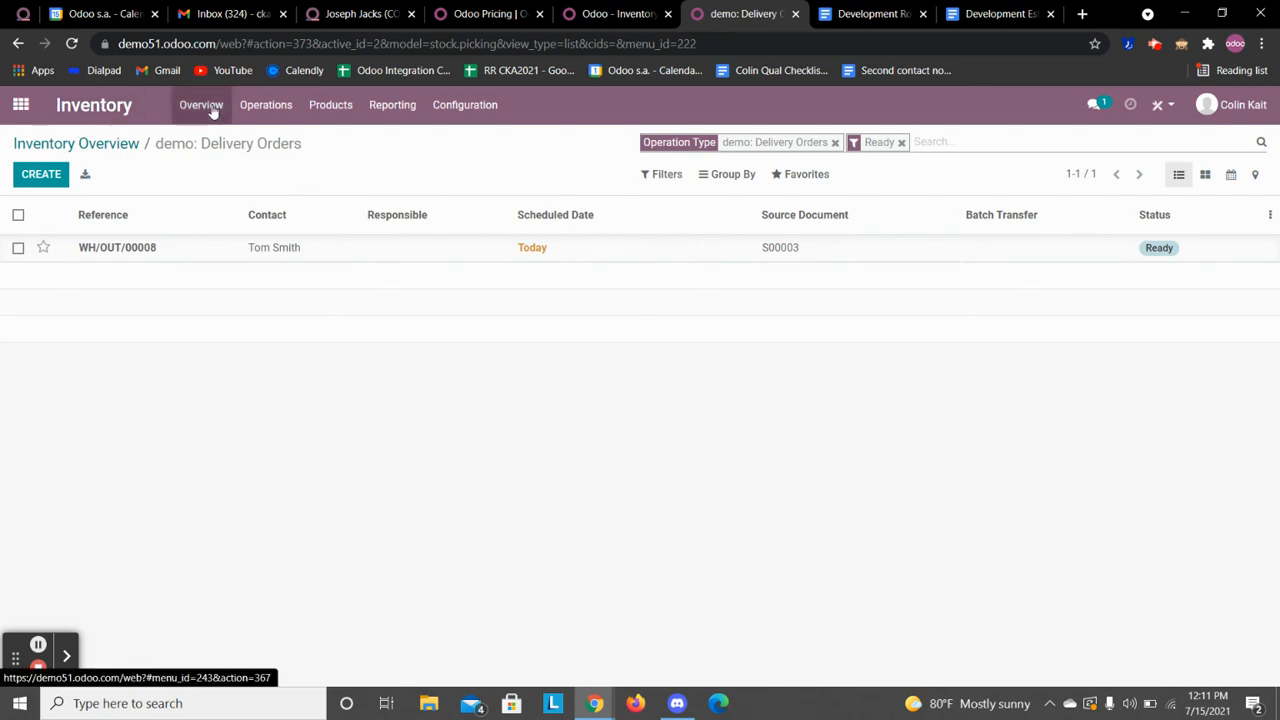
click(24, 104)
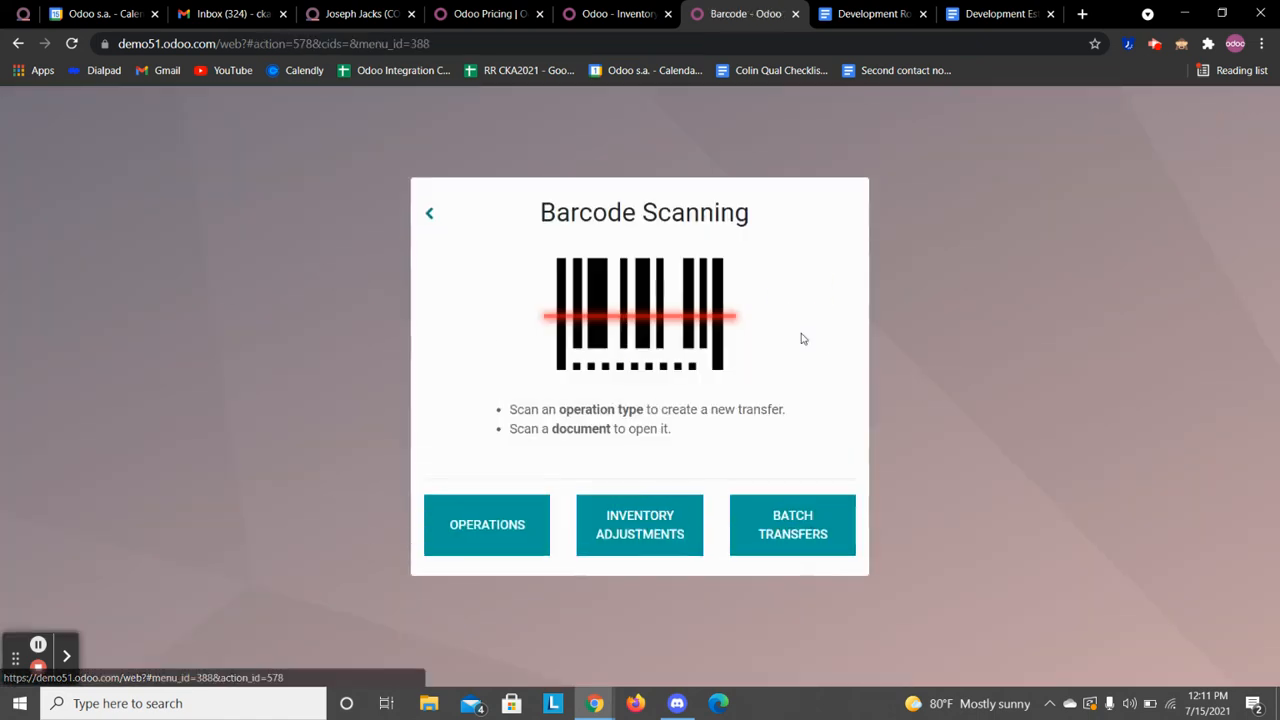
Pick one Comforter unit on WH/OUT/00008 and validate the delivery.
click(486, 524)
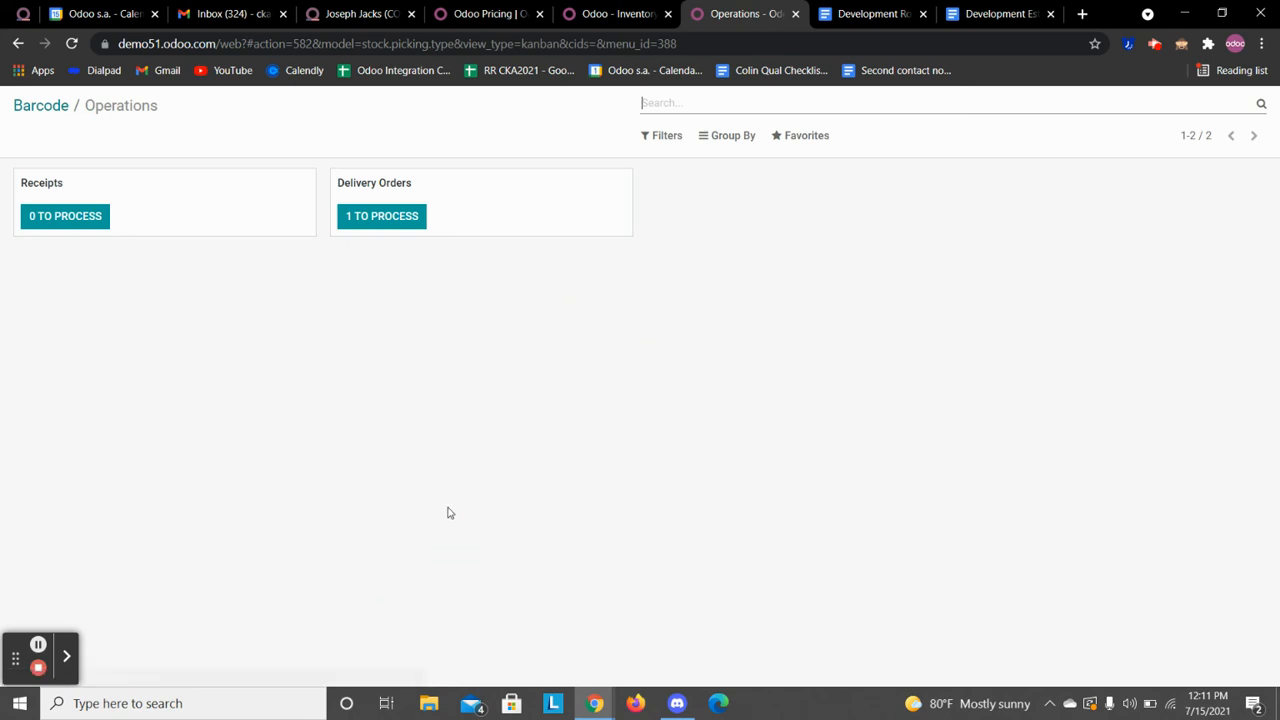
click(380, 216)
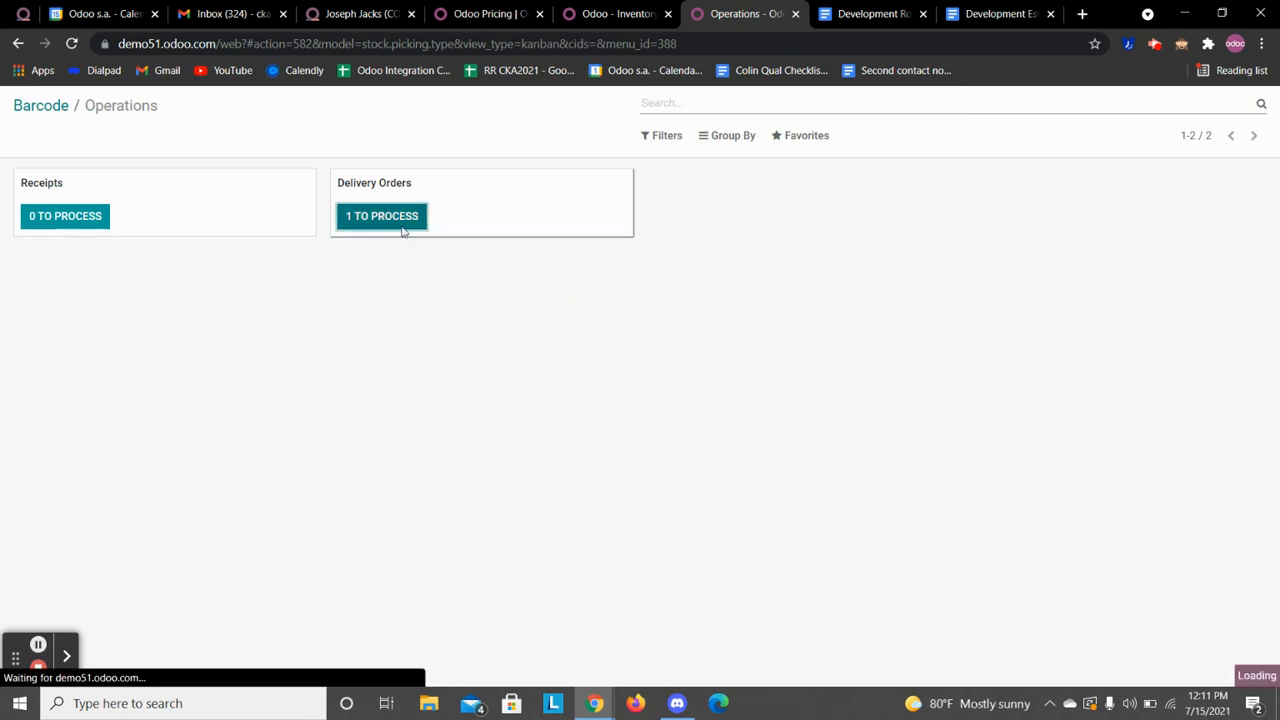
click(380, 216)
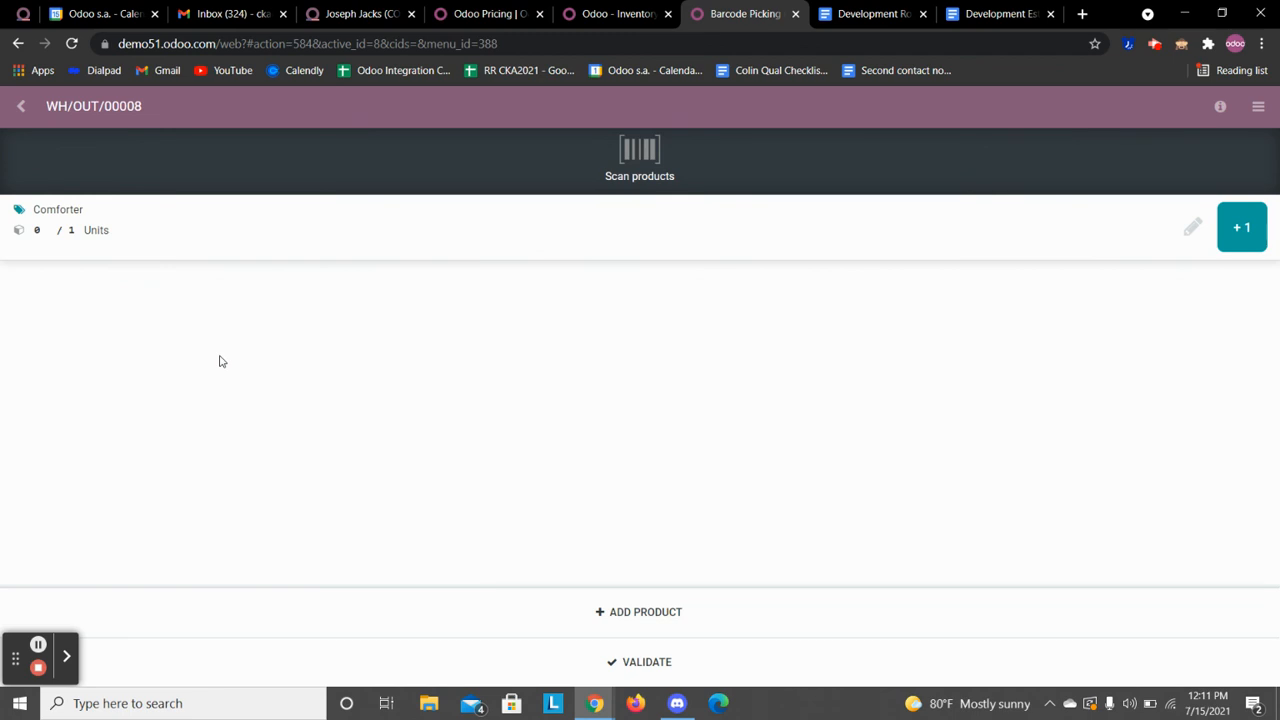
click(1242, 224)
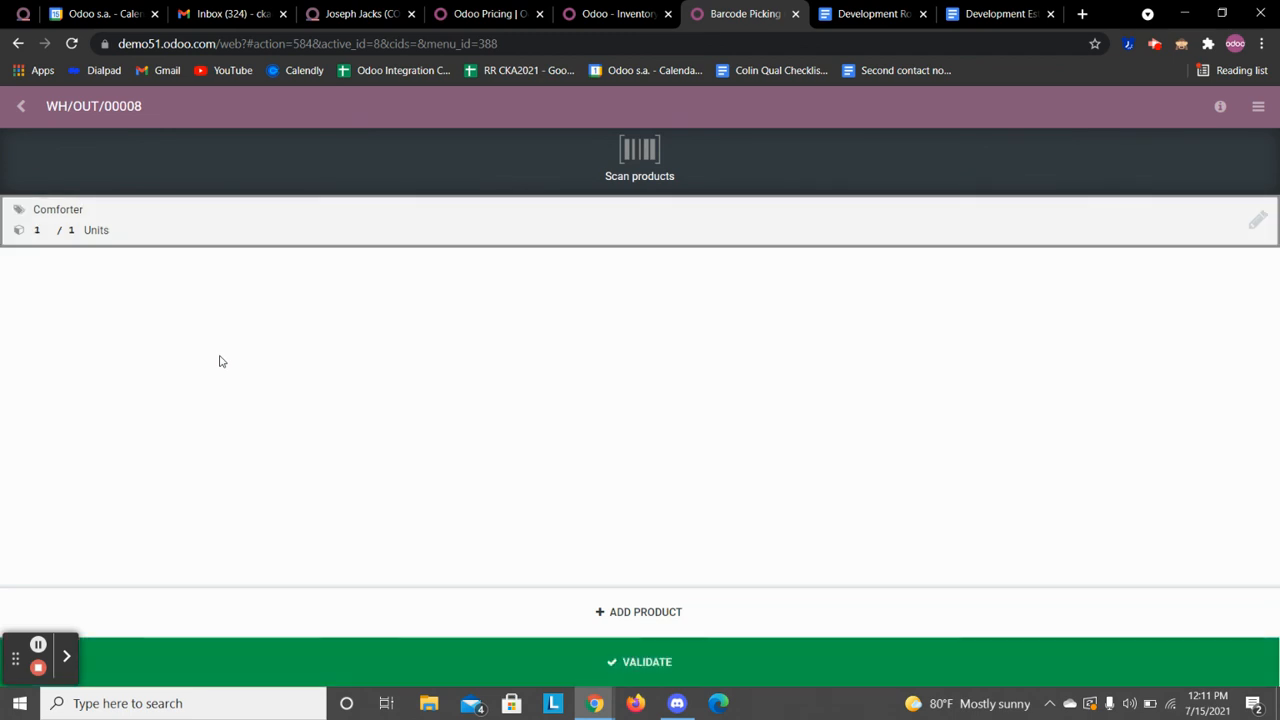
click(640, 662)
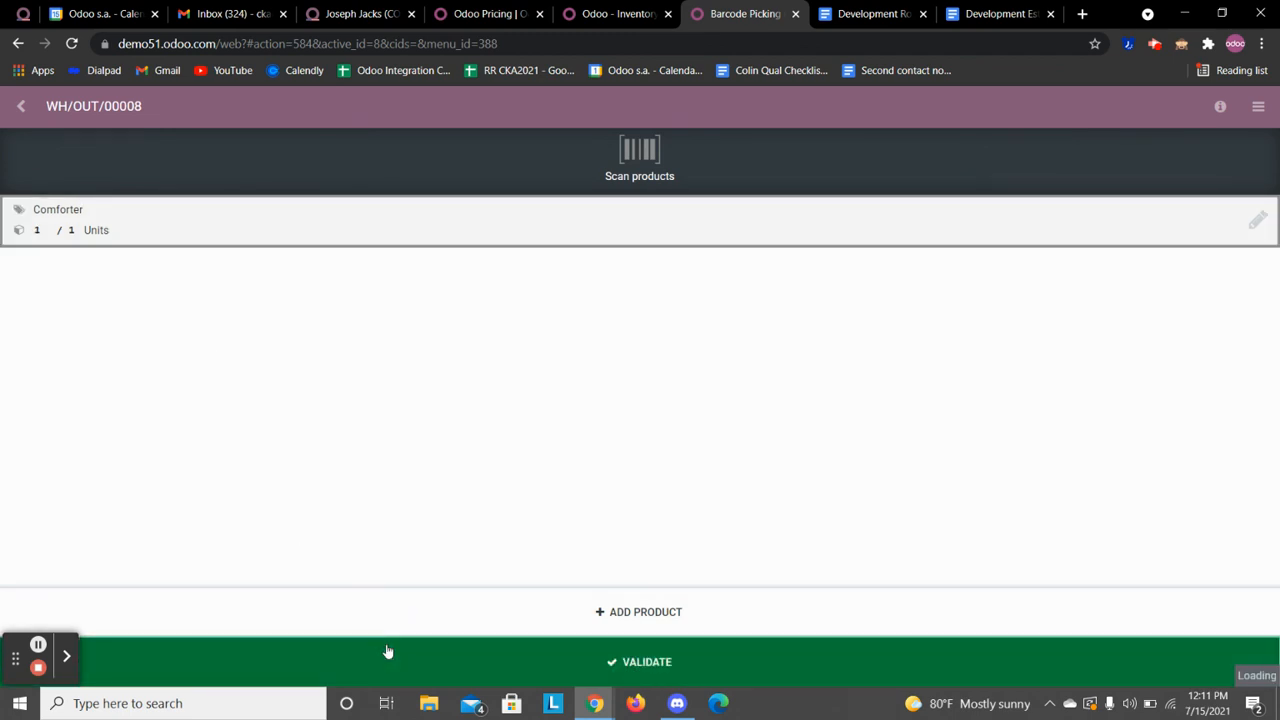
click(640, 662)
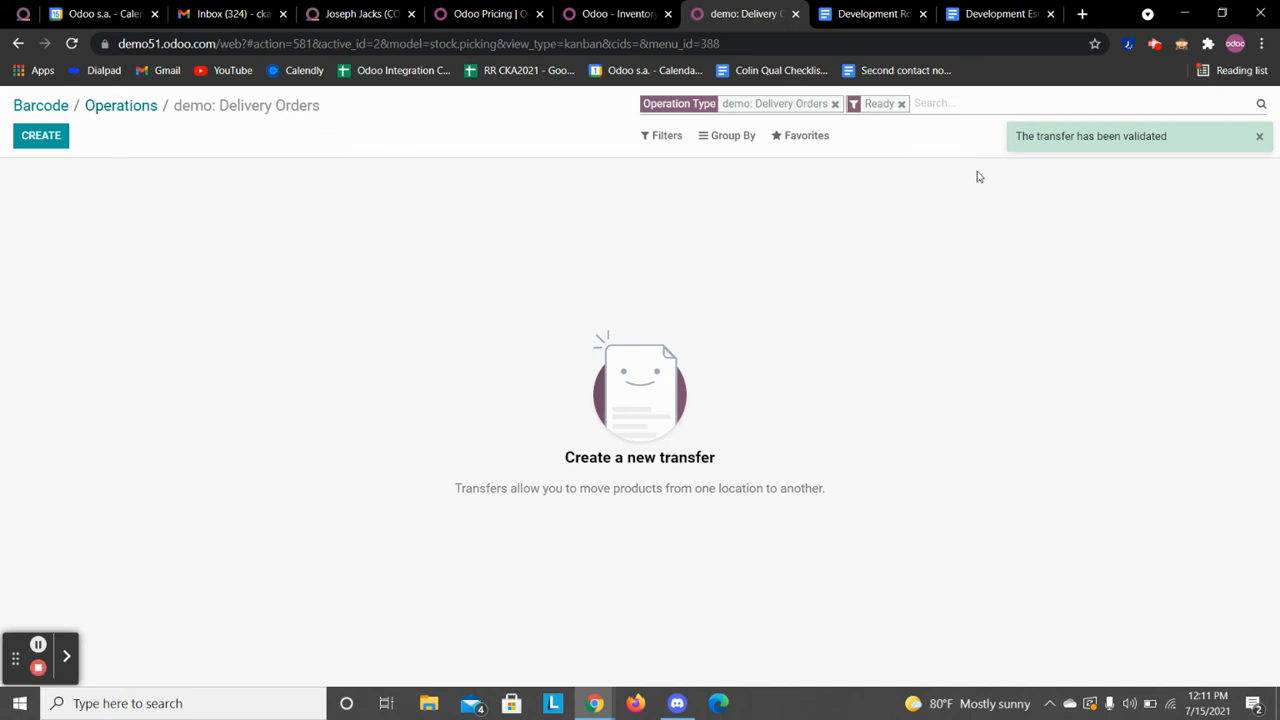
Leave barcode scanning and return to the apps home screen.
click(120, 106)
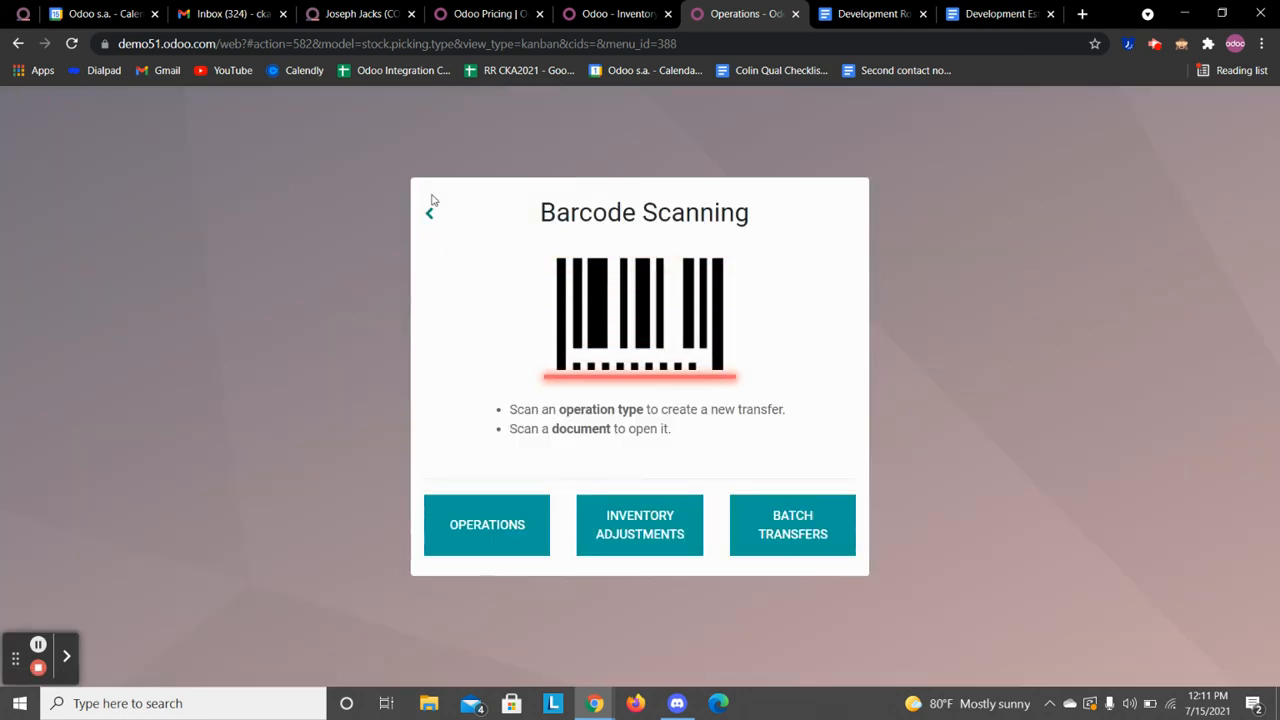
click(428, 212)
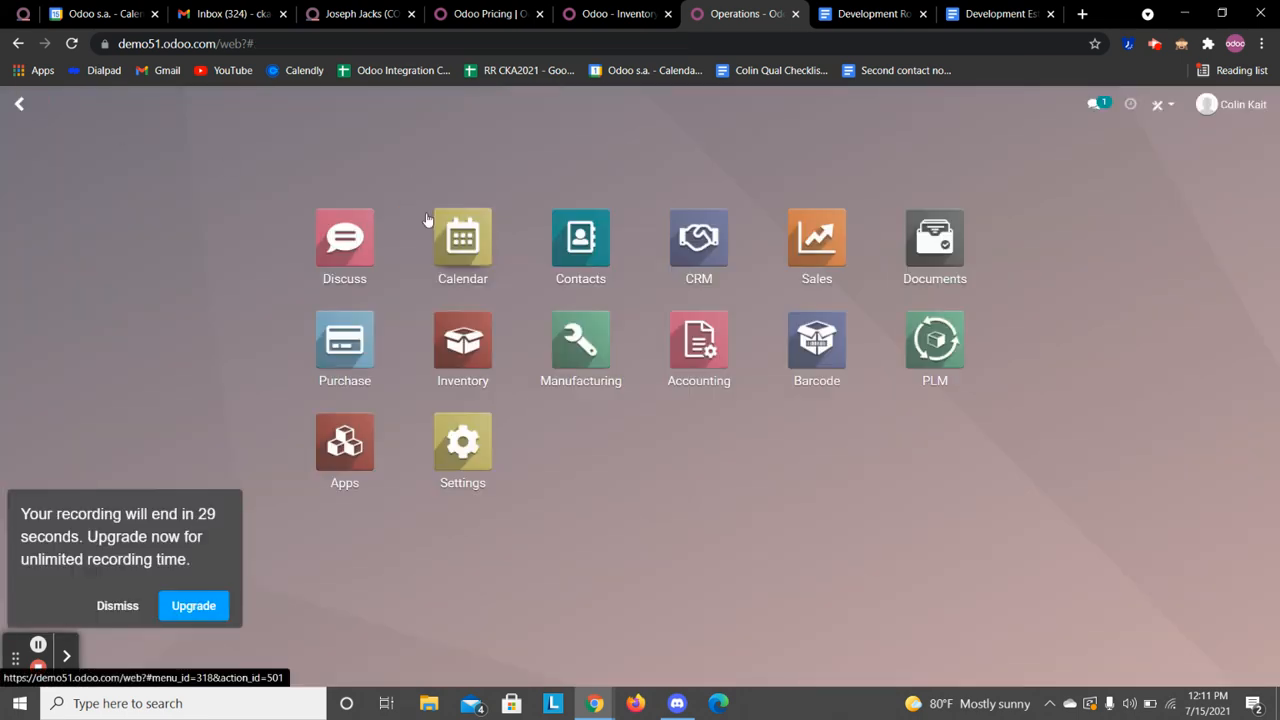